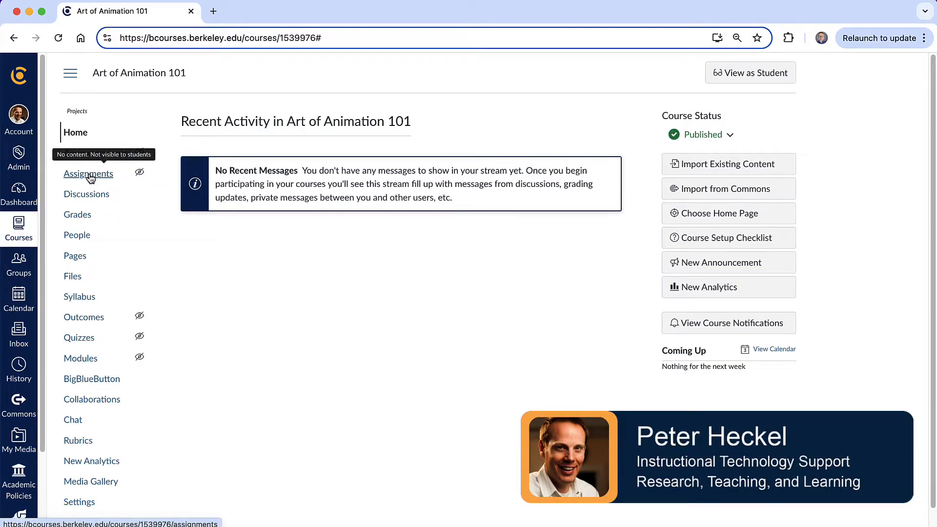
# Open the Assignments page of the Art of Animation 101 course
pyautogui.click(88, 174)
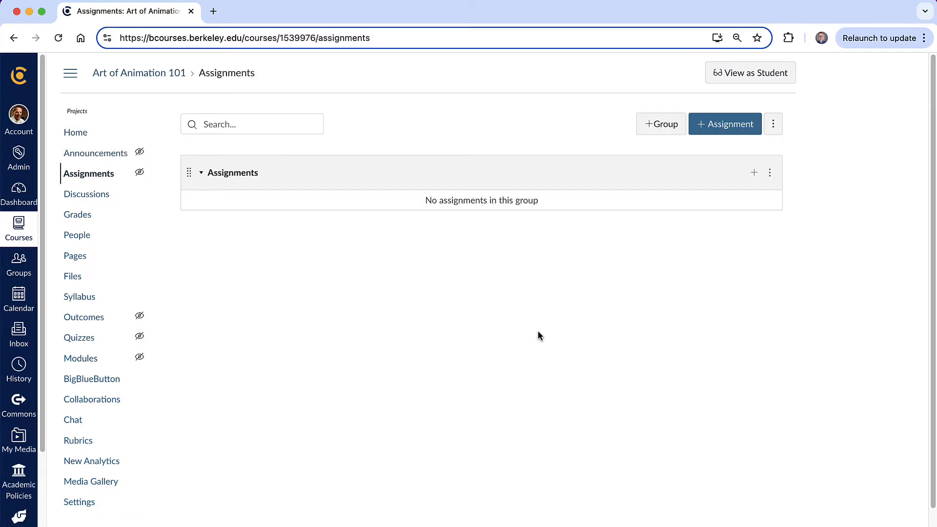
pyautogui.moveTo(222, 195)
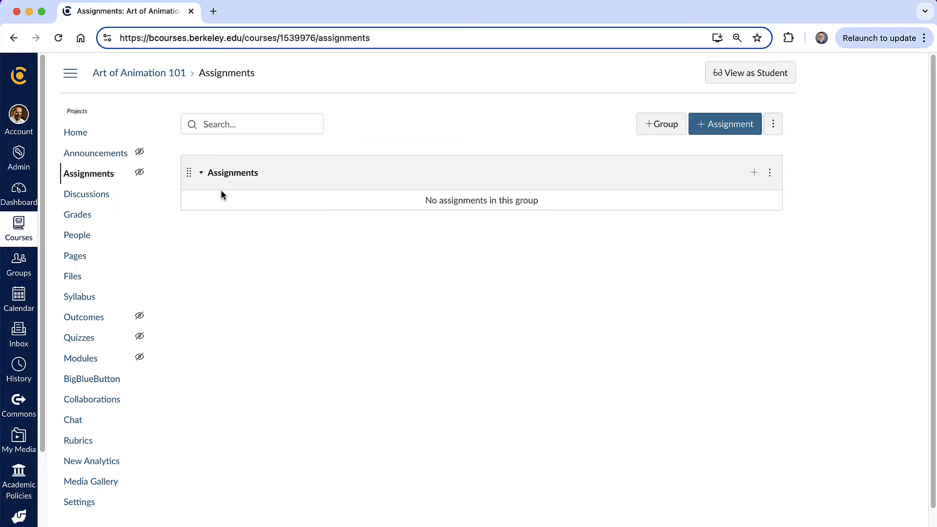
pyautogui.moveTo(515, 203)
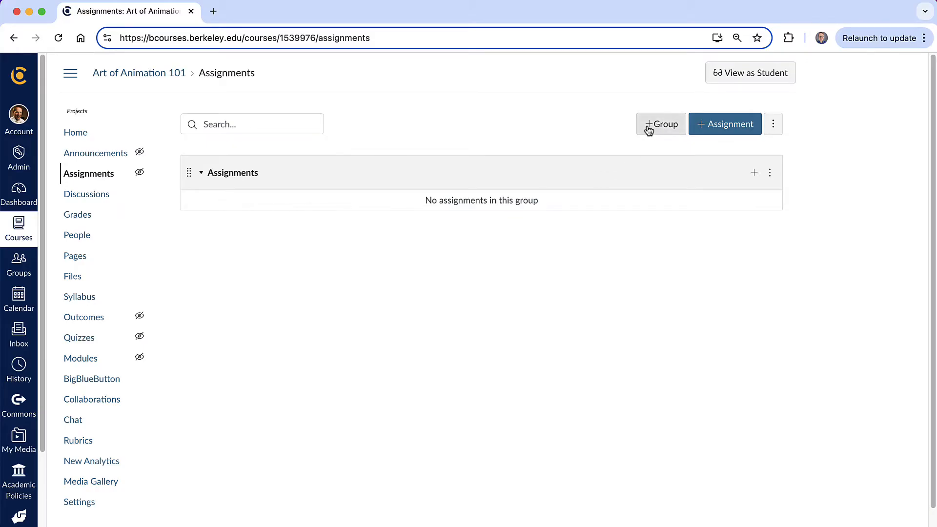
pyautogui.moveTo(582, 232)
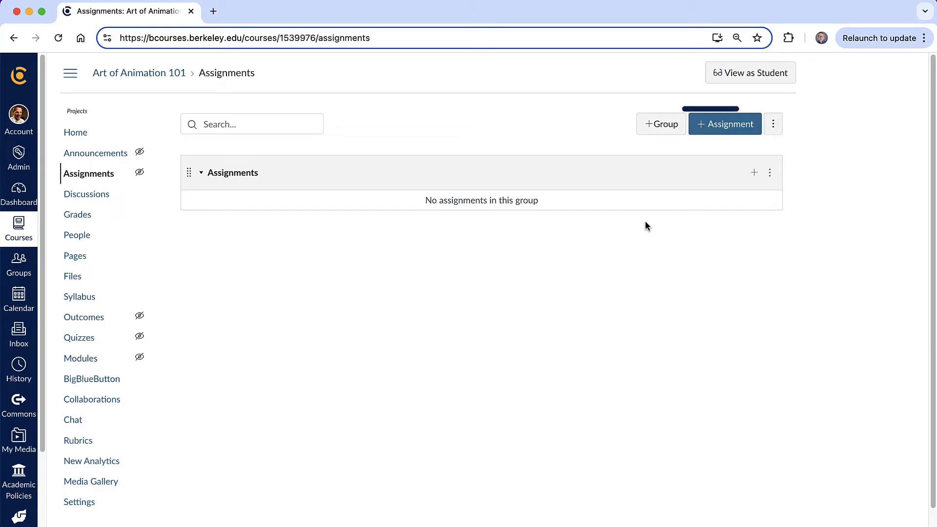
# Create an assignment named 'Miyazaki Essay' with the 5-paragraph essay prompt as its description
pyautogui.click(724, 123)
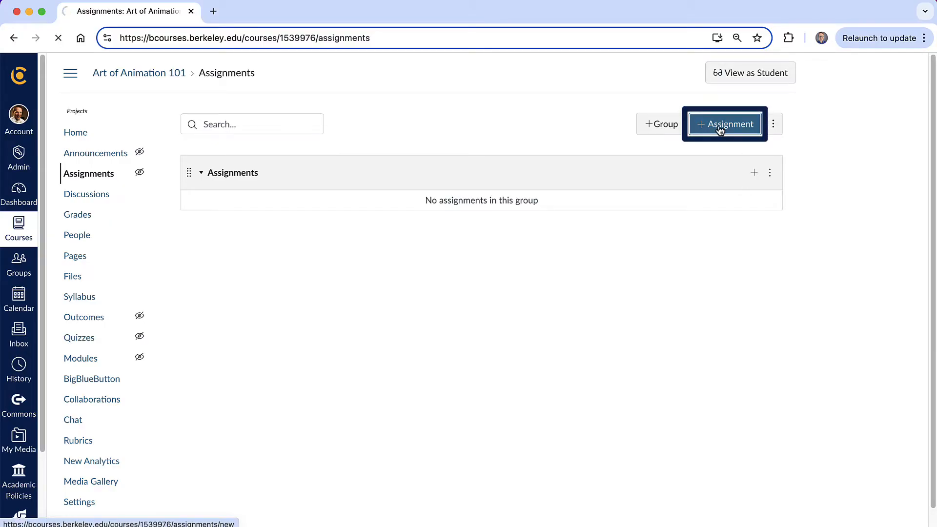
pyautogui.click(723, 124)
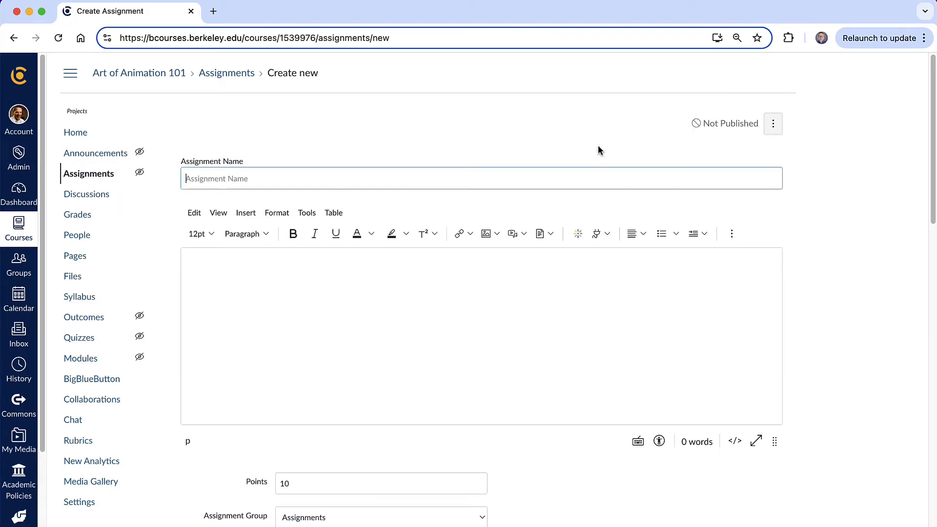
pyautogui.write('Miyazaki Essay')
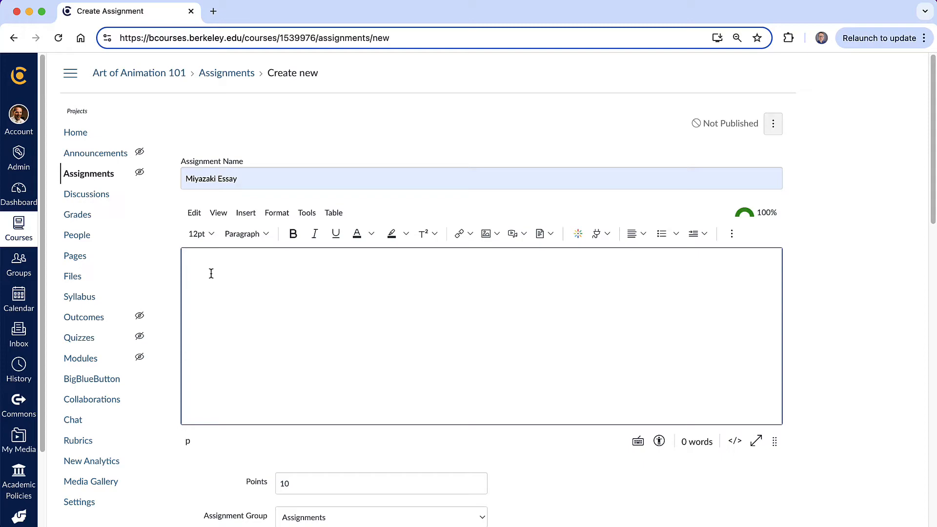
pyautogui.moveTo(182, 320)
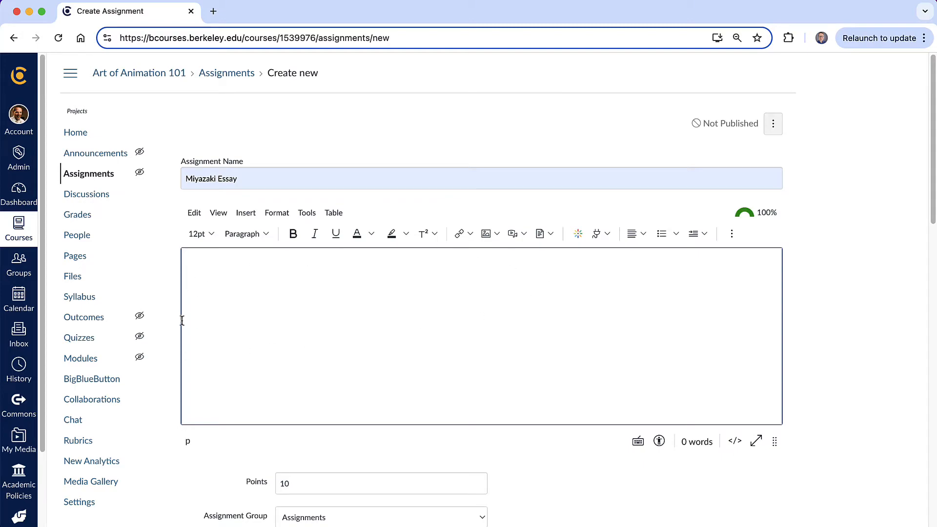
pyautogui.moveTo(250, 381)
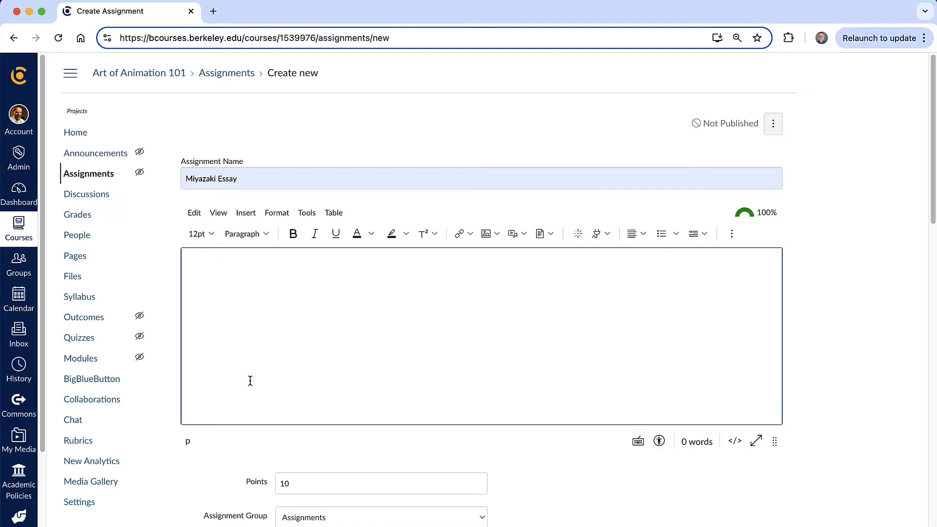
pyautogui.moveTo(237, 268)
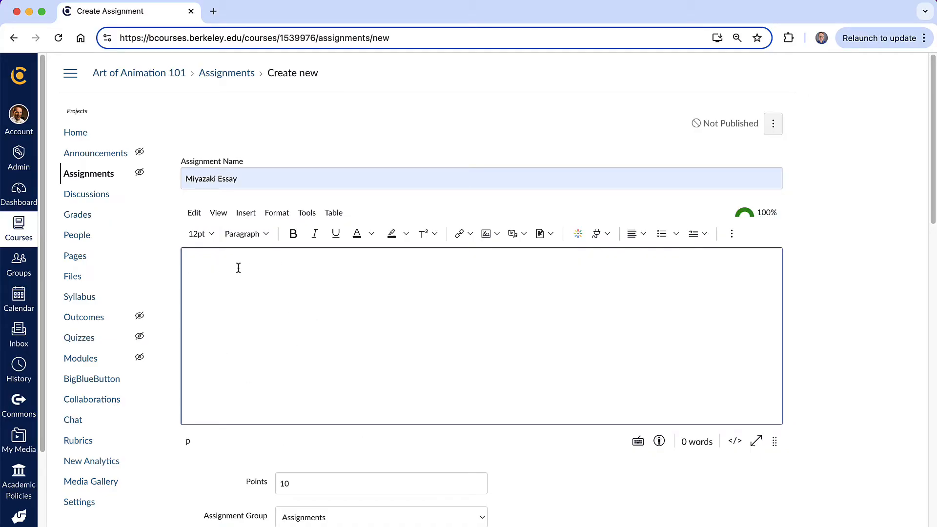
pyautogui.rightClick(237, 269)
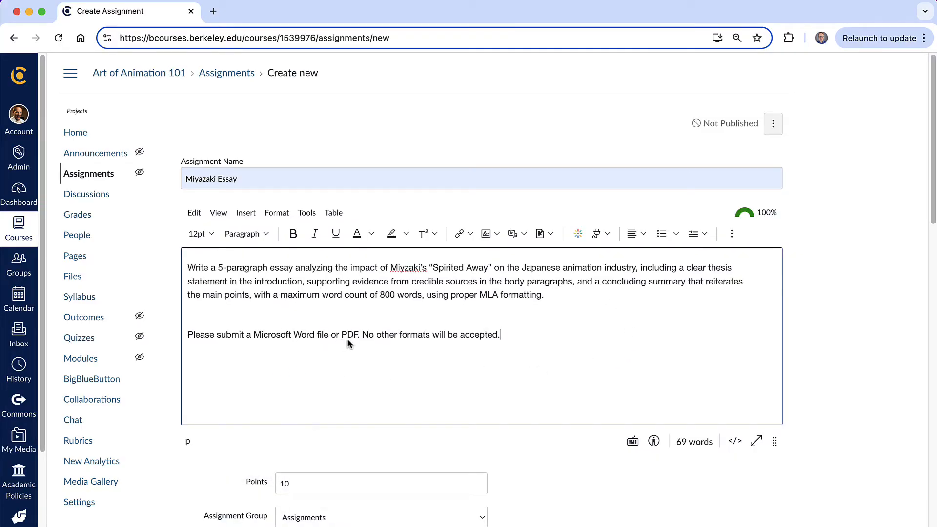
# Change the assignment's Points value from 10 to 50
pyautogui.scroll(-3)
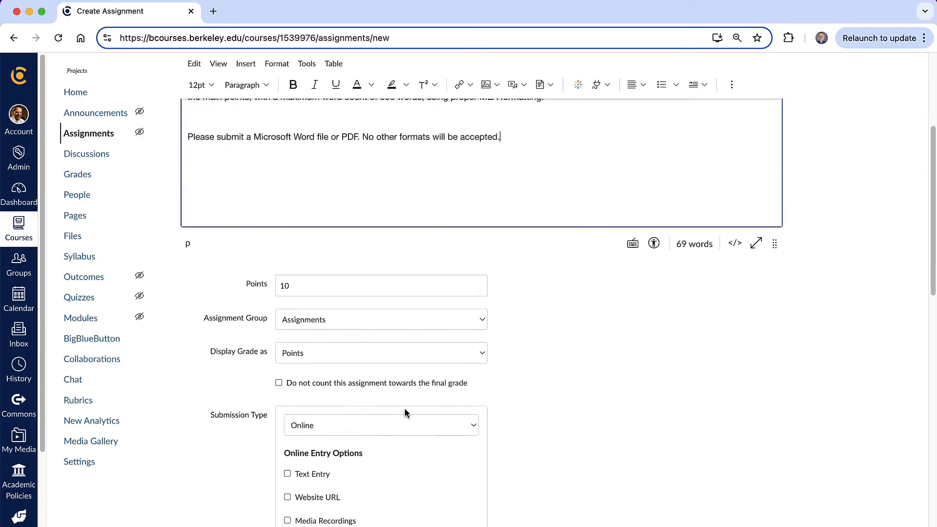
pyautogui.scroll(-3)
pyautogui.write('1')
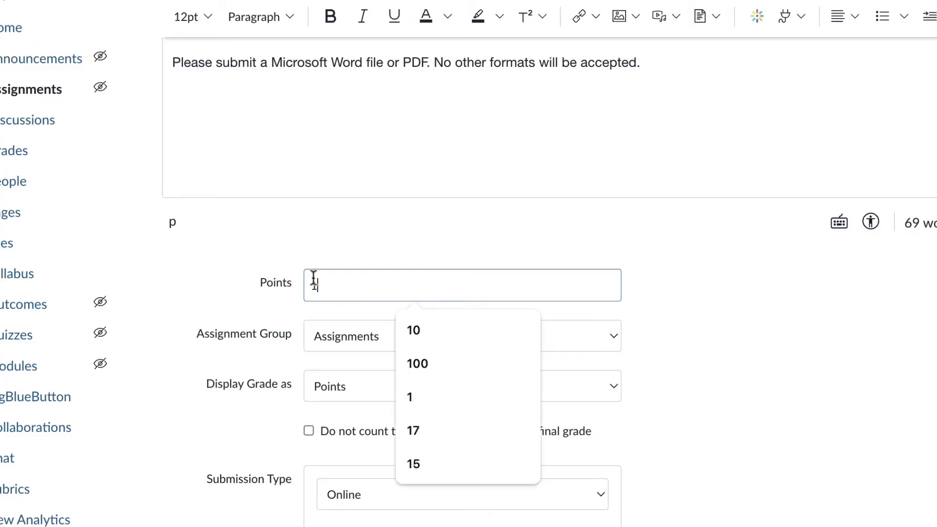
pyautogui.click(412, 331)
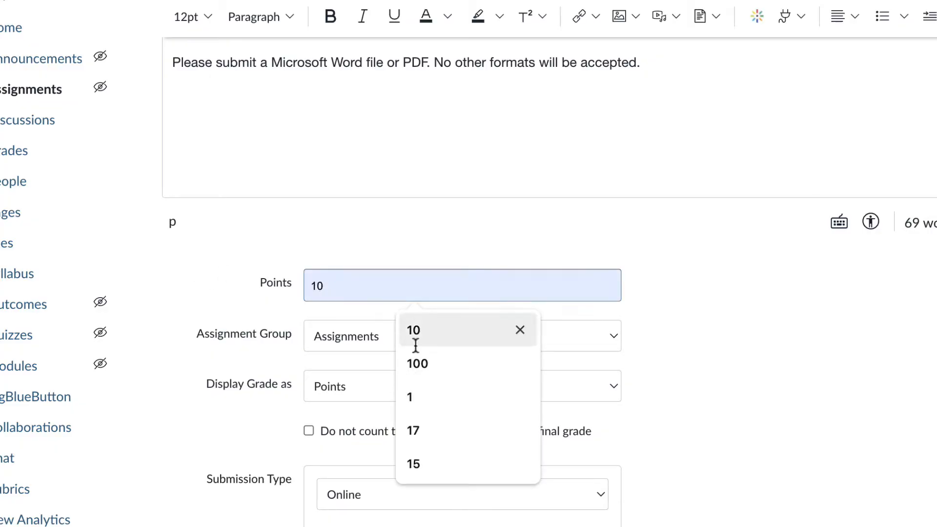
pyautogui.write('50')
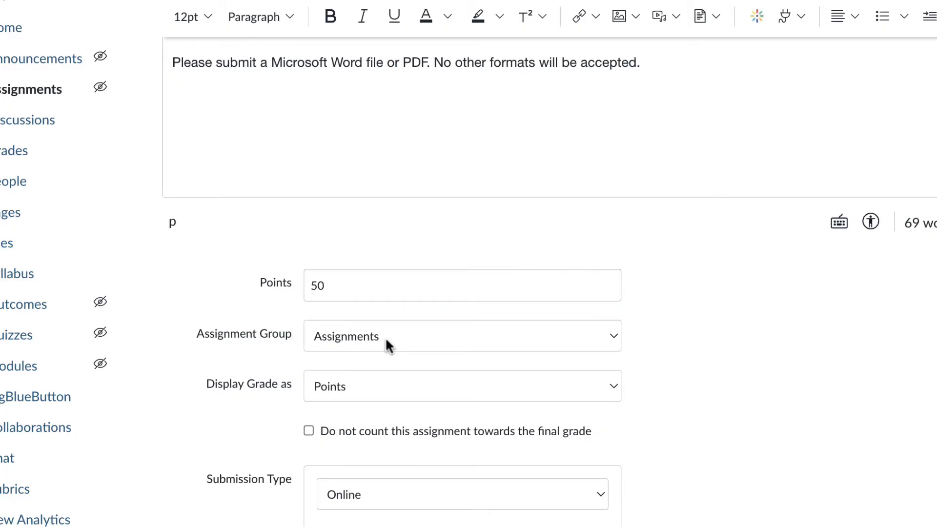
# Switch Display Grade as to letter grades briefly, then back to Points
pyautogui.click(461, 336)
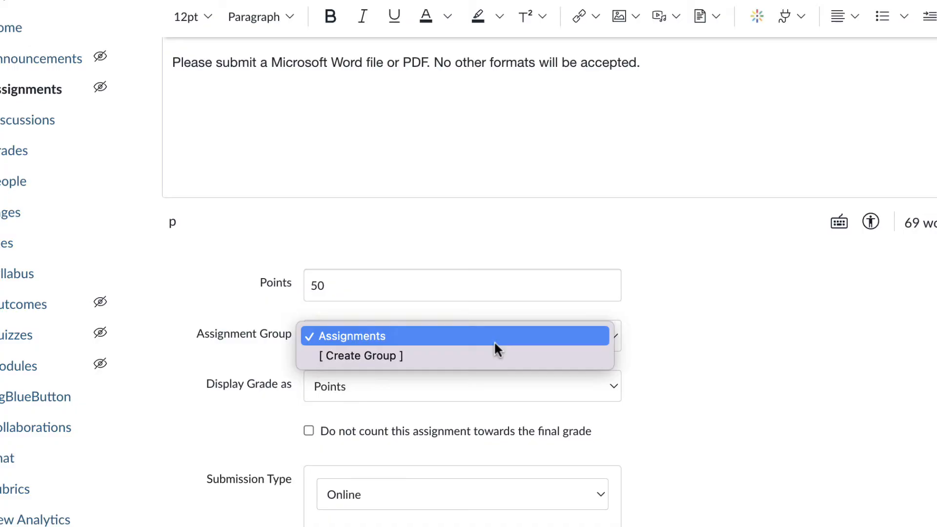
pyautogui.moveTo(439, 365)
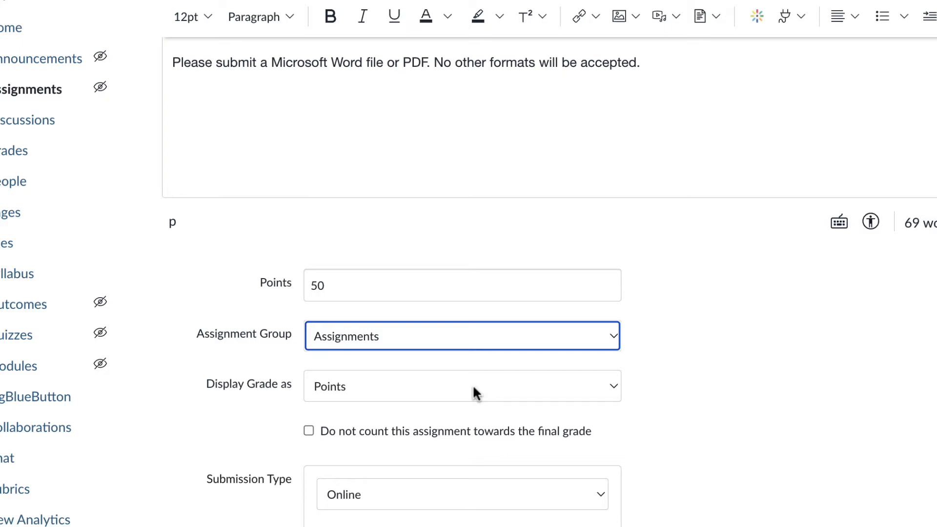
pyautogui.click(461, 386)
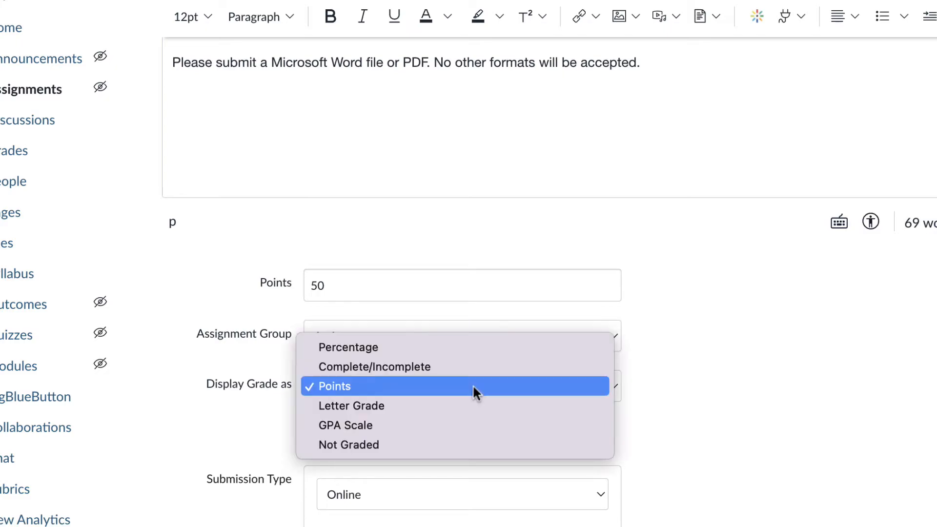
pyautogui.moveTo(478, 346)
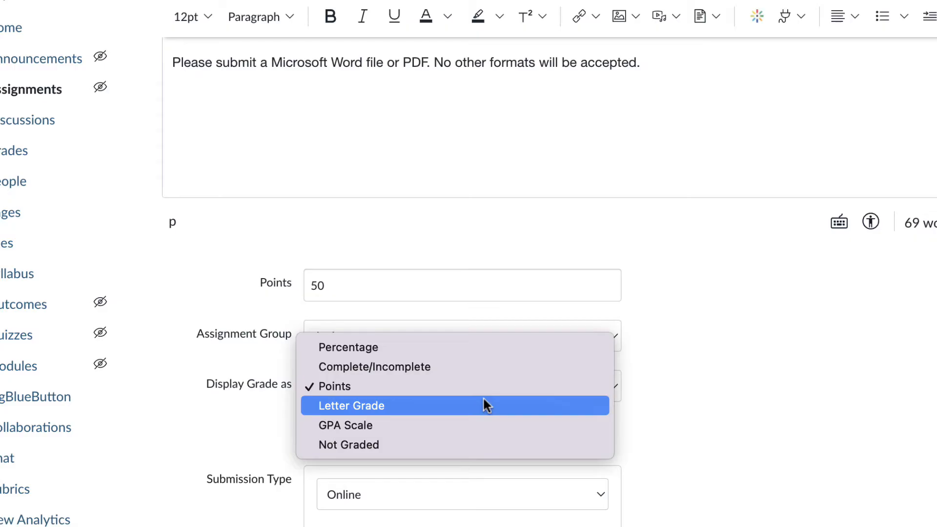
pyautogui.click(351, 405)
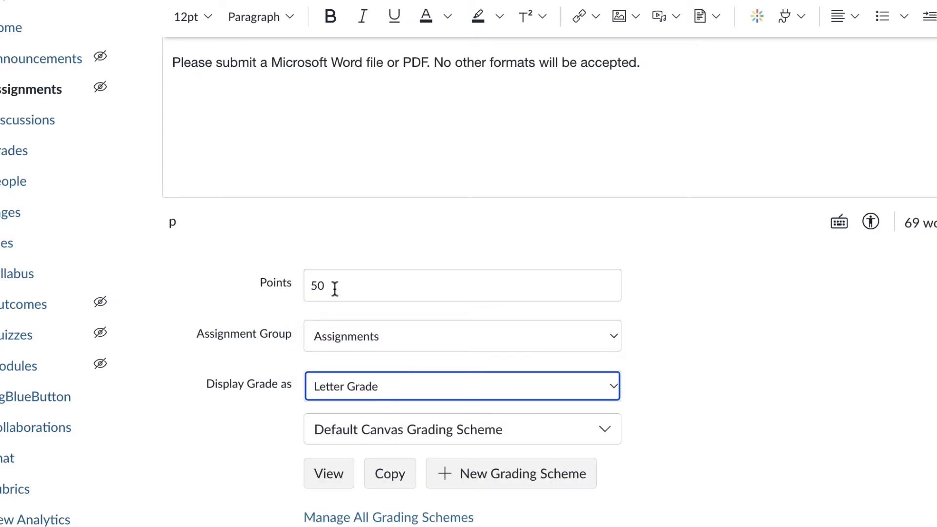
pyautogui.moveTo(356, 283)
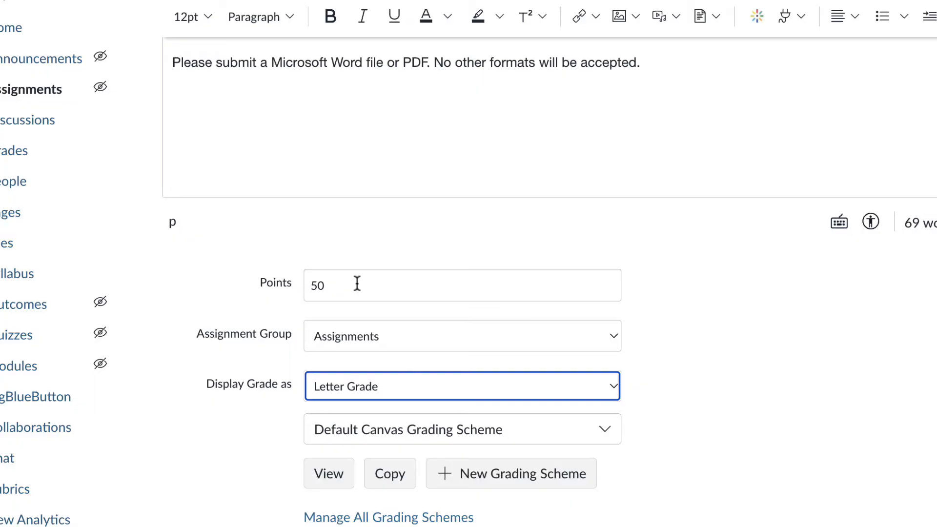
pyautogui.moveTo(368, 365)
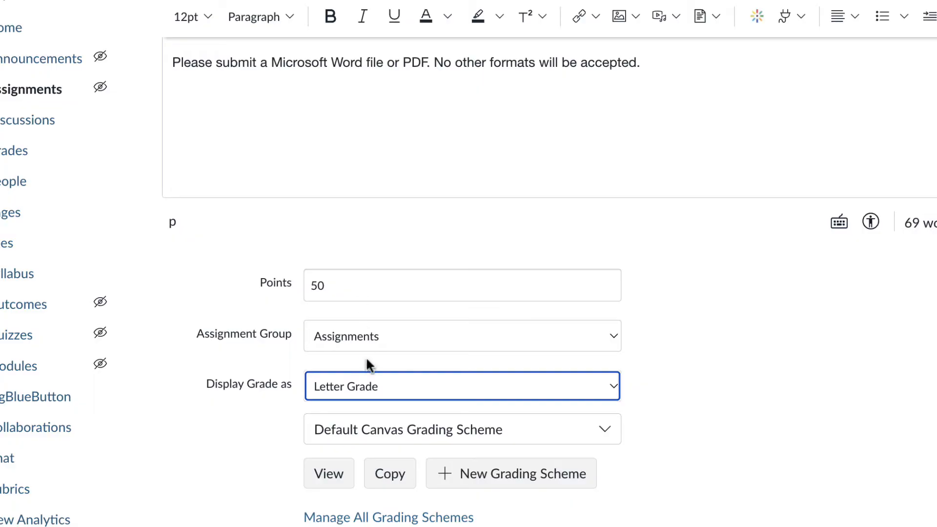
pyautogui.moveTo(394, 391)
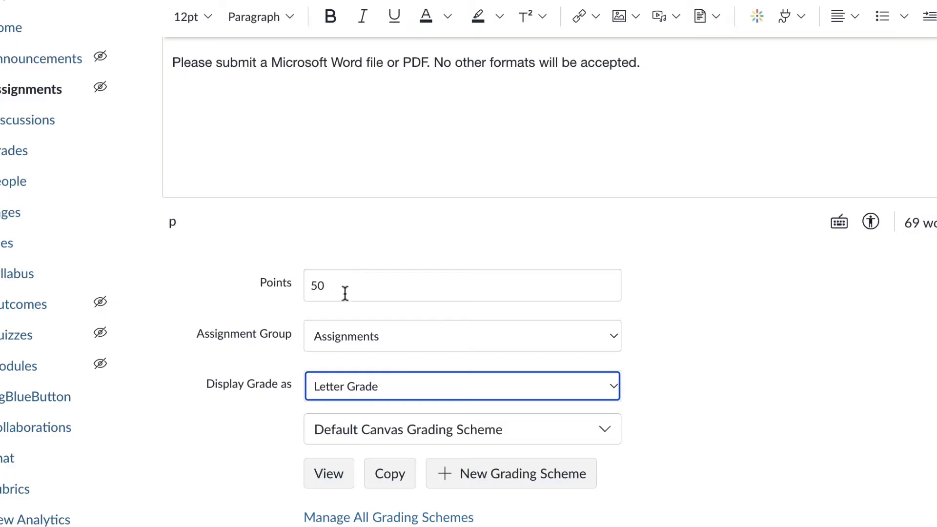
pyautogui.moveTo(339, 291)
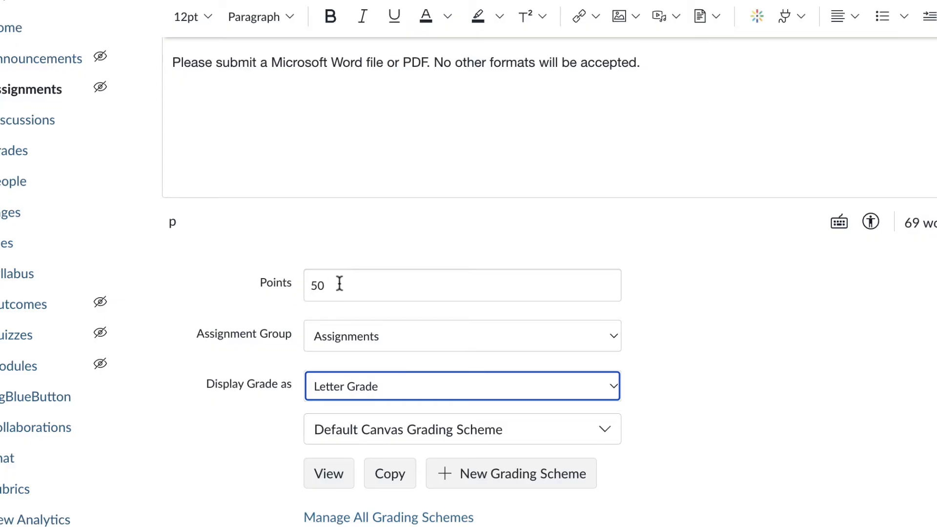
pyautogui.moveTo(354, 327)
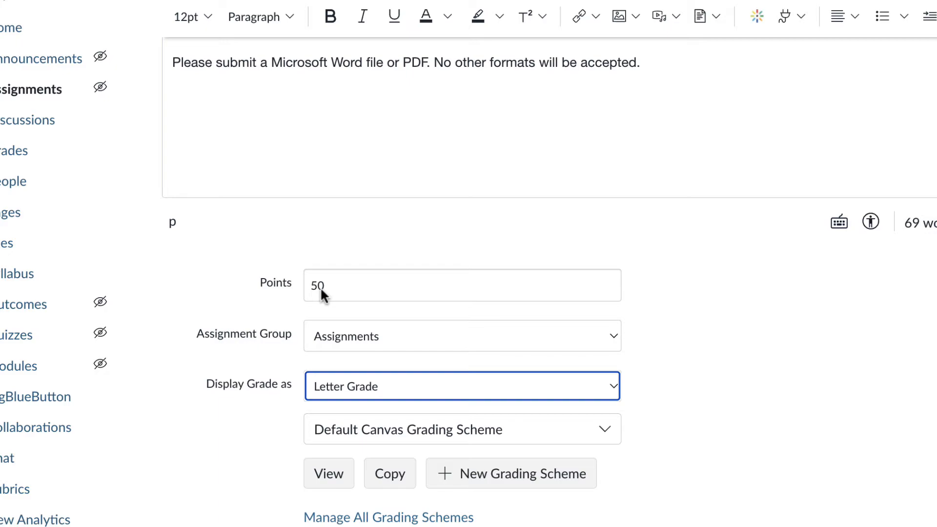
pyautogui.click(461, 385)
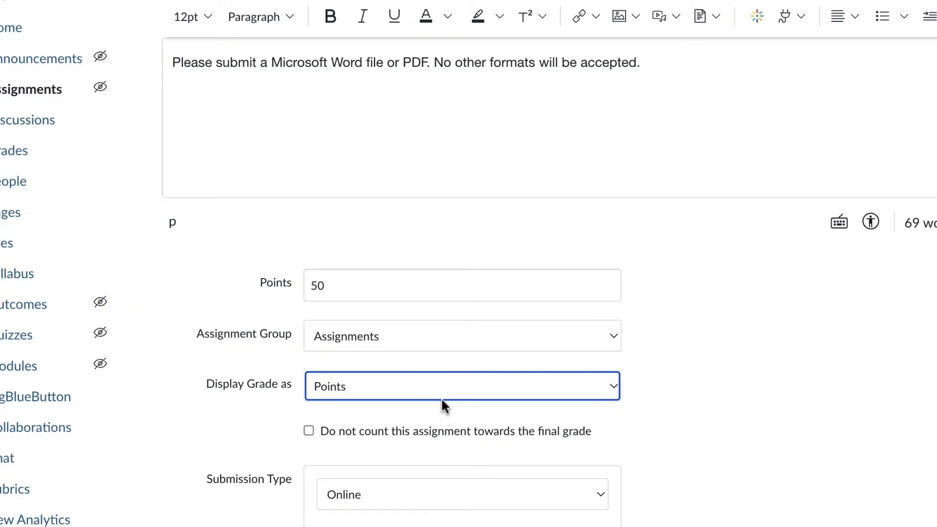
pyautogui.moveTo(445, 401)
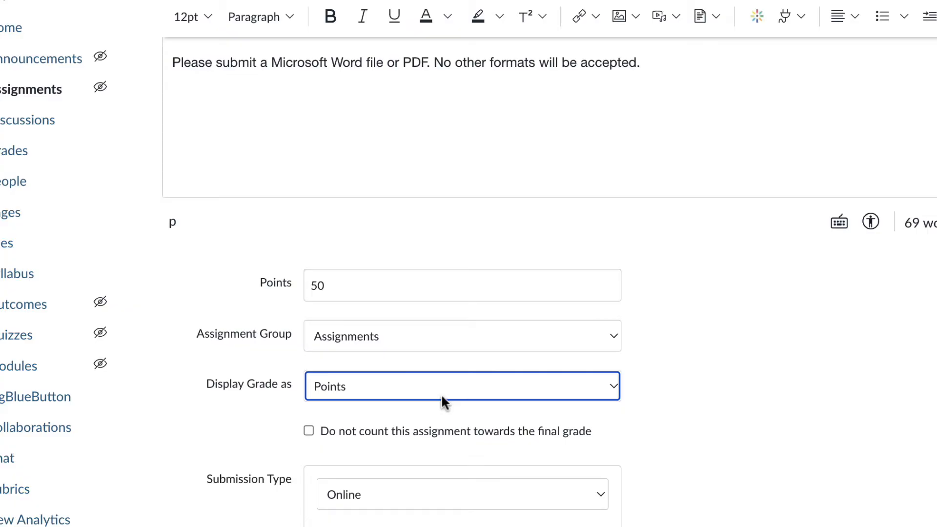
pyautogui.moveTo(457, 398)
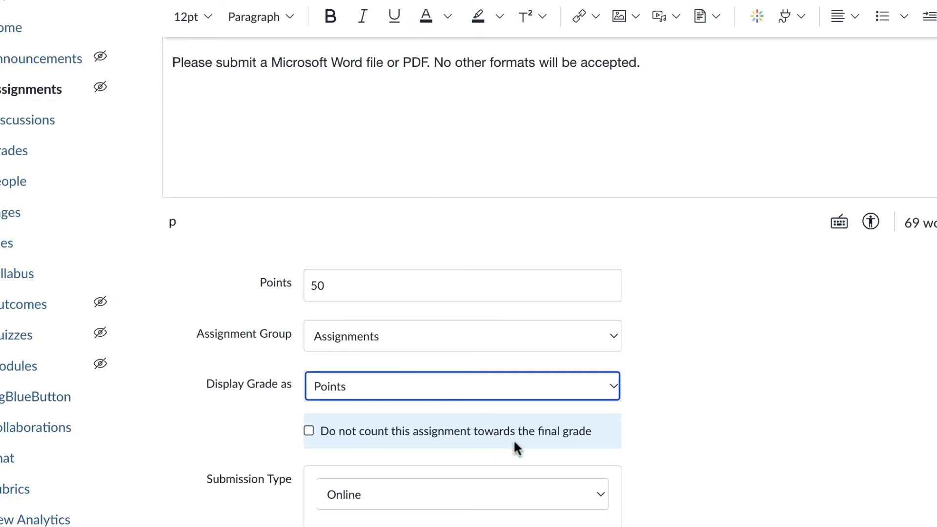
pyautogui.moveTo(513, 448)
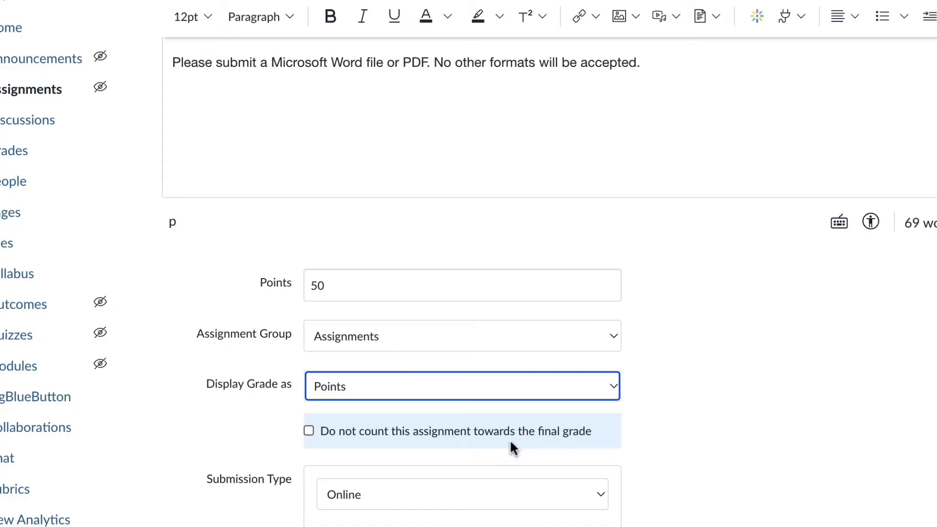
pyautogui.moveTo(505, 442)
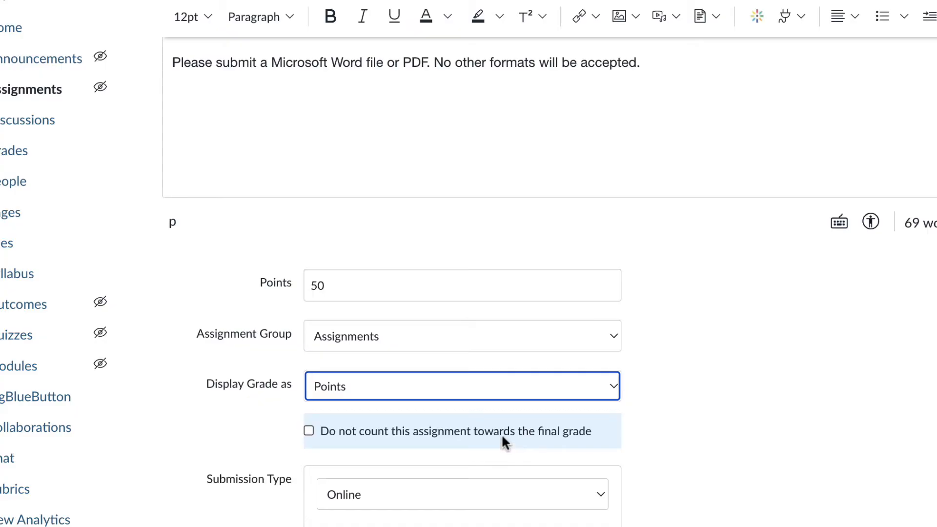
pyautogui.moveTo(729, 447)
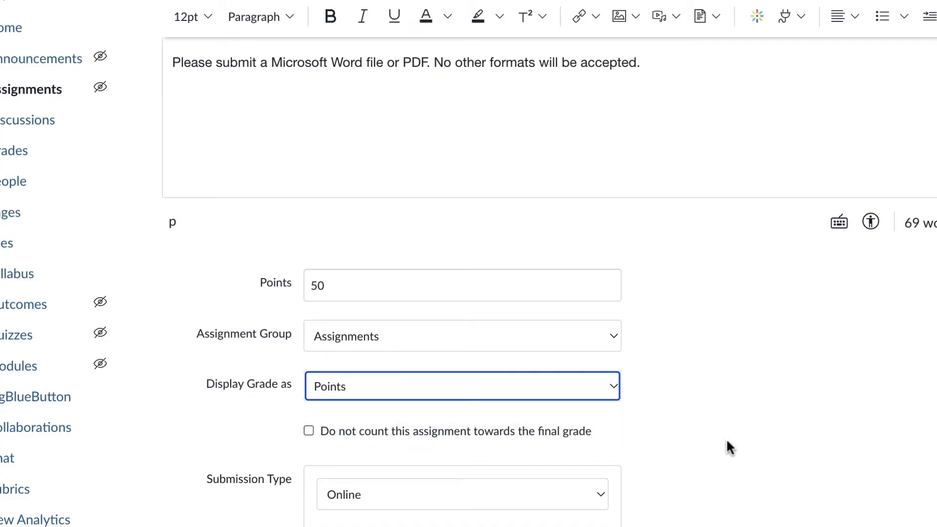
pyautogui.scroll(-3)
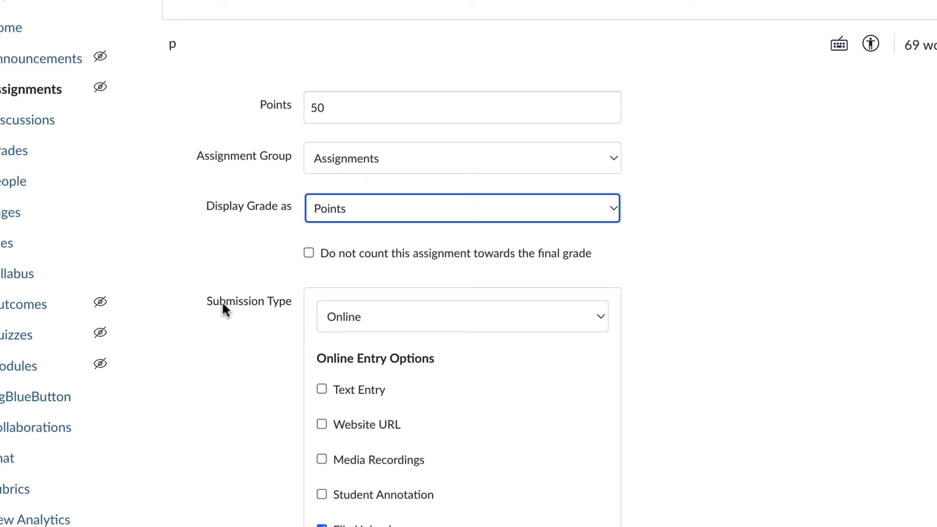
pyautogui.moveTo(460, 324)
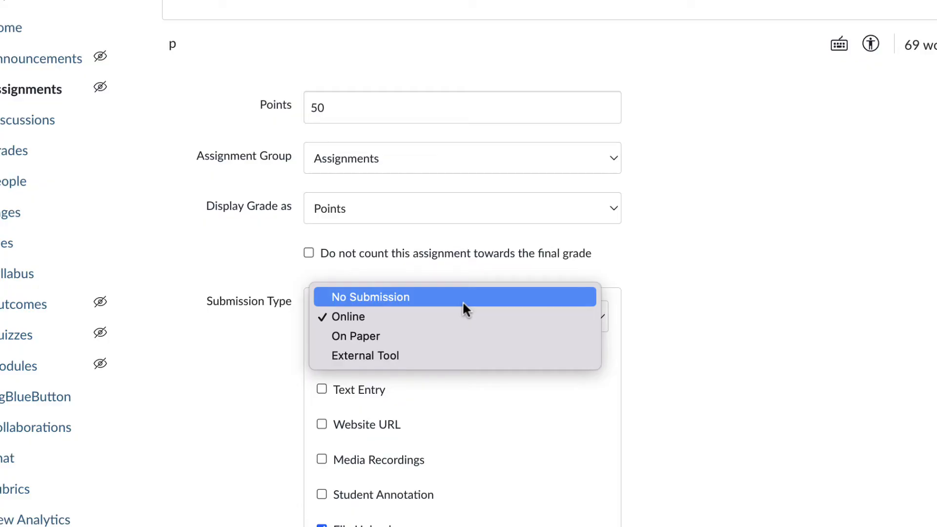
pyautogui.moveTo(466, 343)
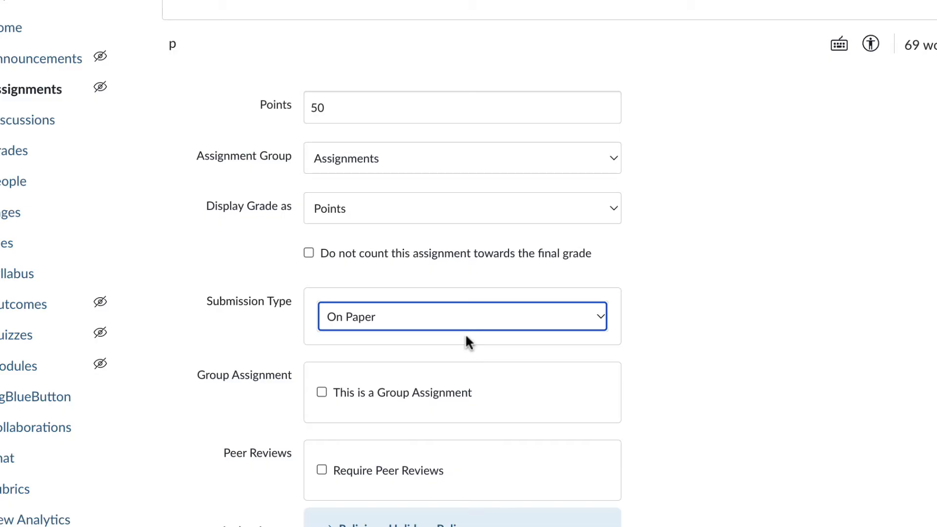
pyautogui.click(462, 316)
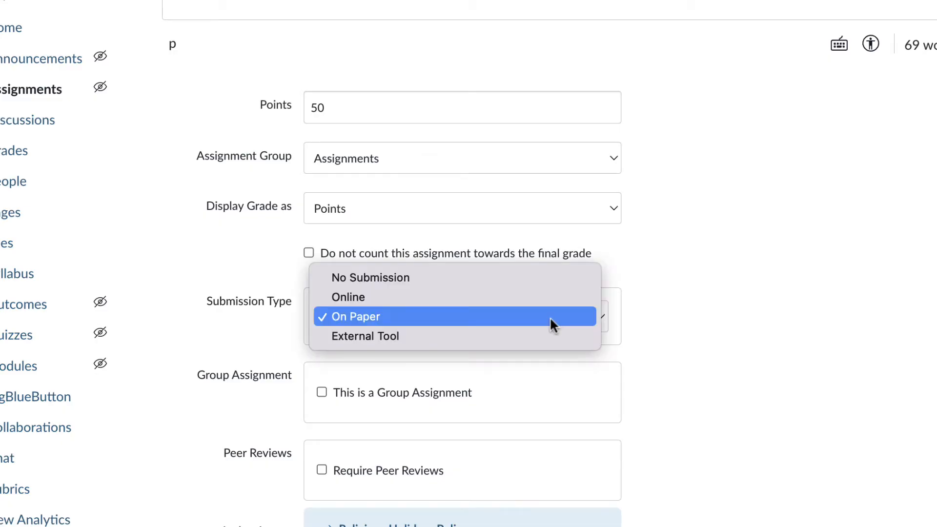
pyautogui.moveTo(543, 297)
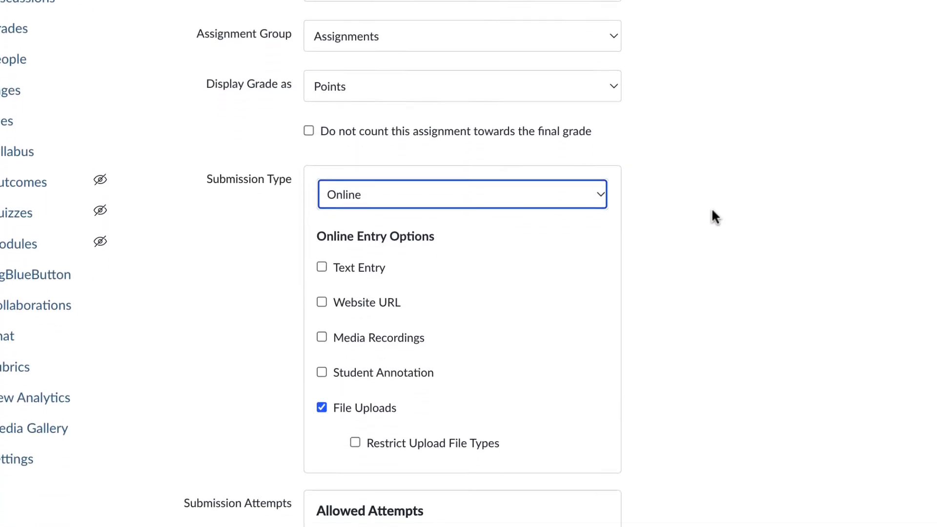
pyautogui.scroll(-3)
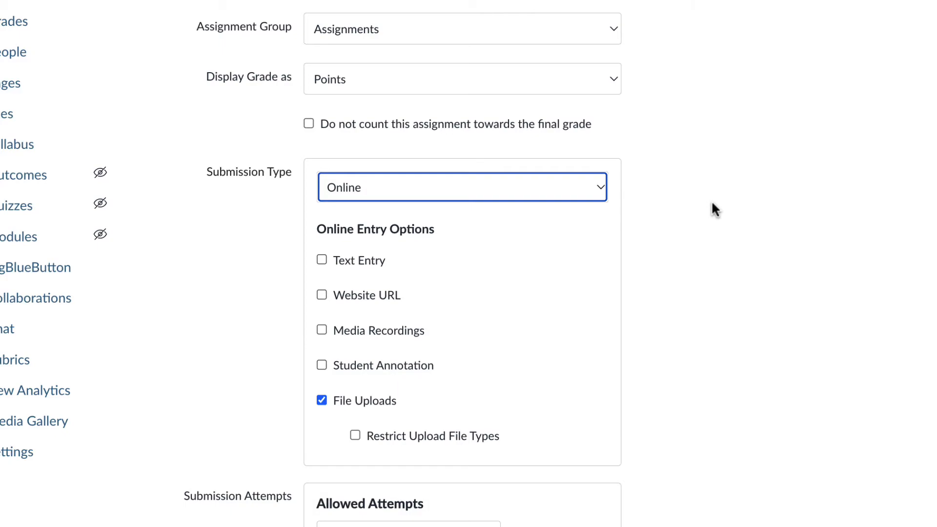
pyautogui.moveTo(389, 279)
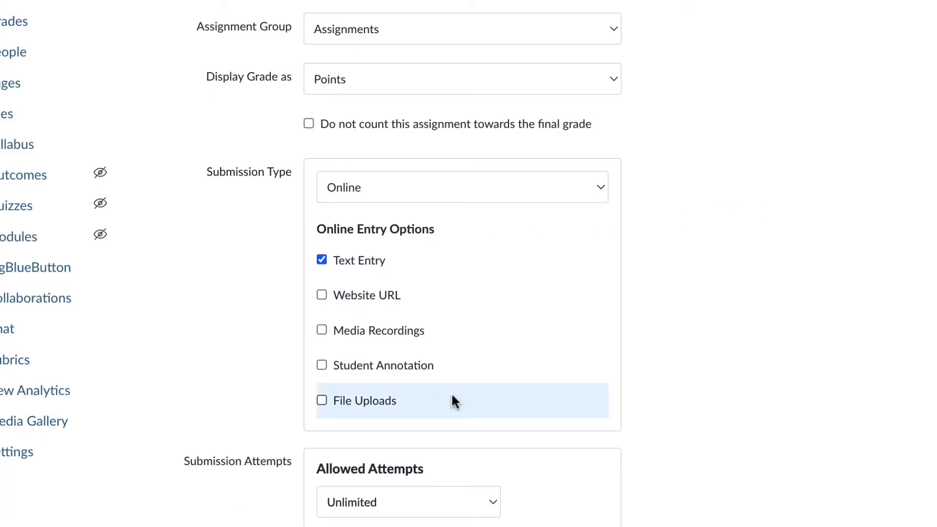
pyautogui.moveTo(388, 260)
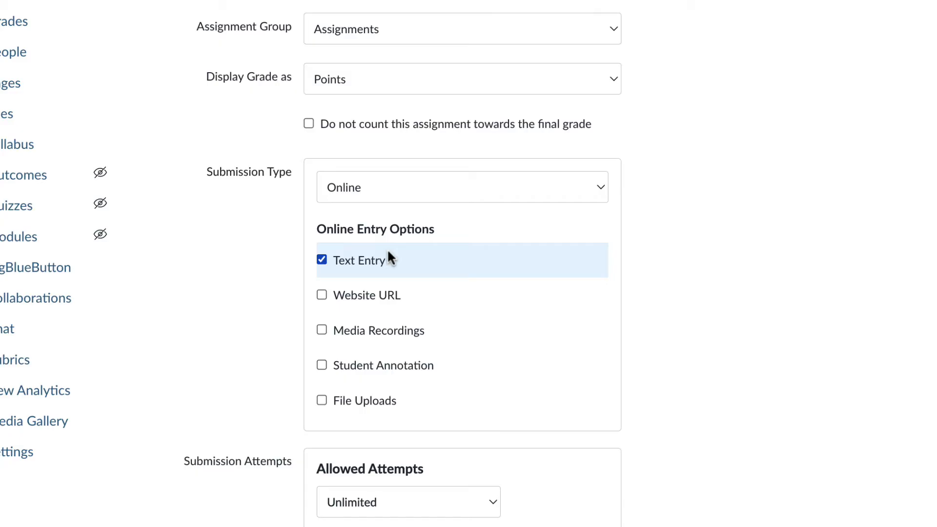
pyautogui.moveTo(426, 257)
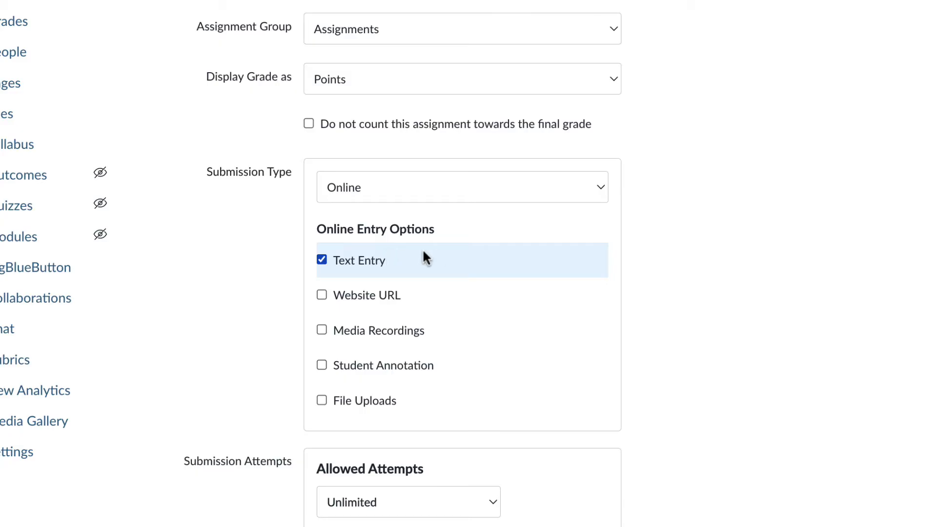
pyautogui.moveTo(418, 295)
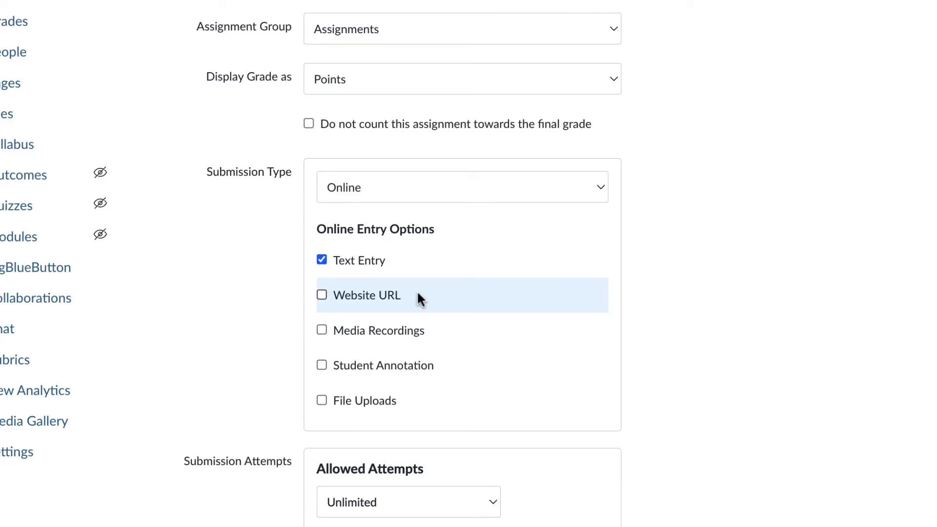
pyautogui.moveTo(450, 341)
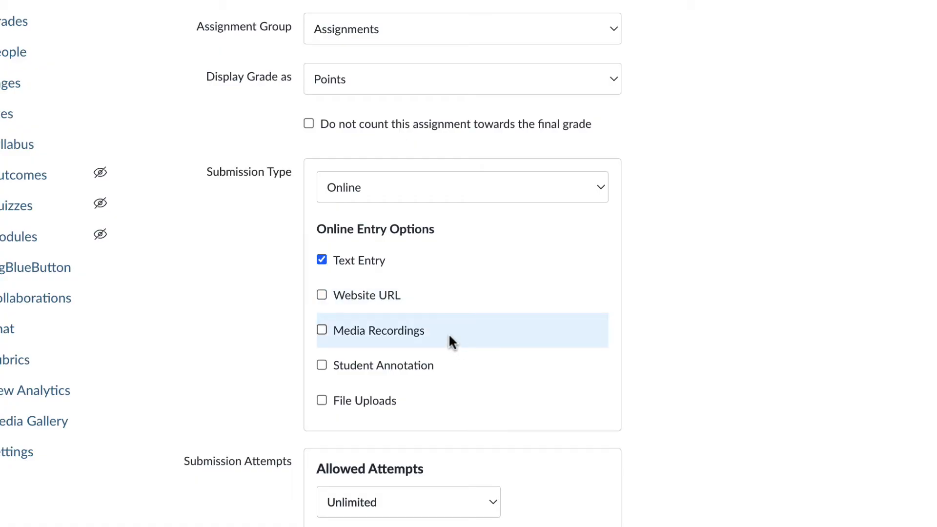
pyautogui.click(322, 260)
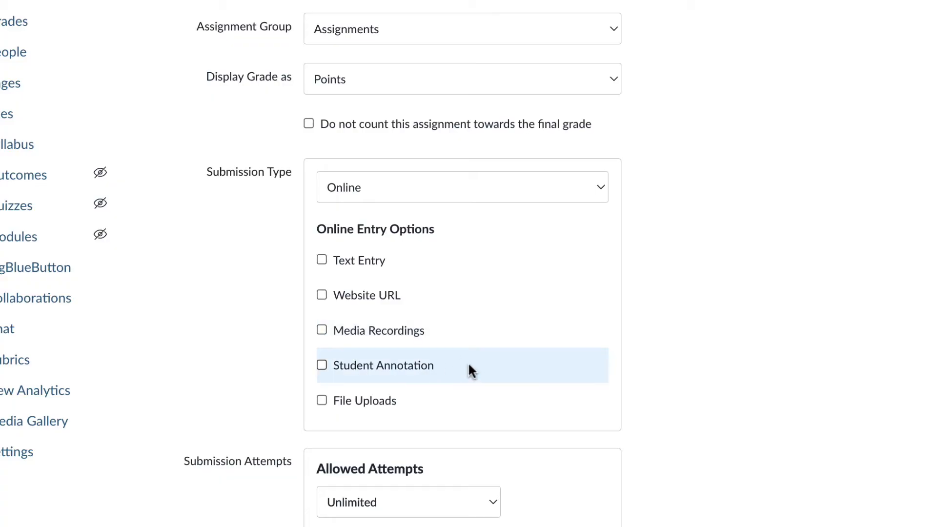
pyautogui.moveTo(462, 372)
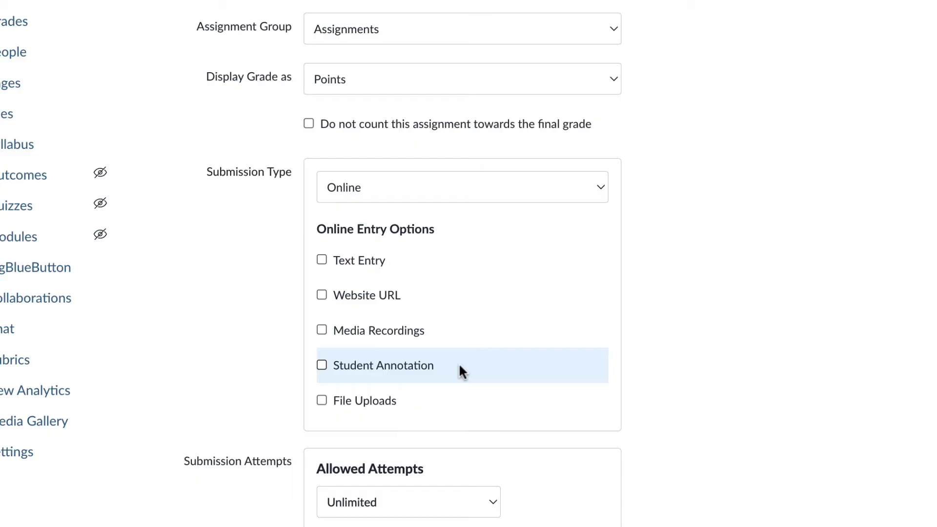
pyautogui.moveTo(385, 373)
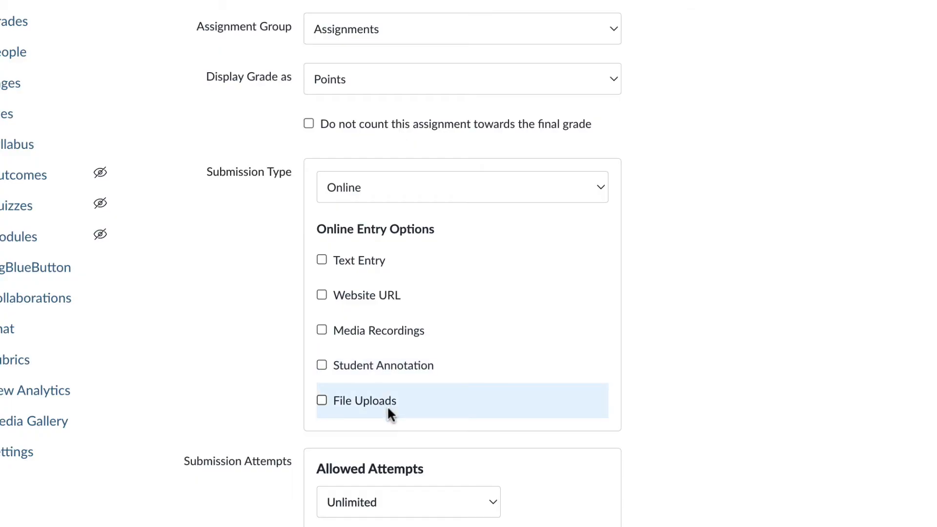
pyautogui.click(321, 400)
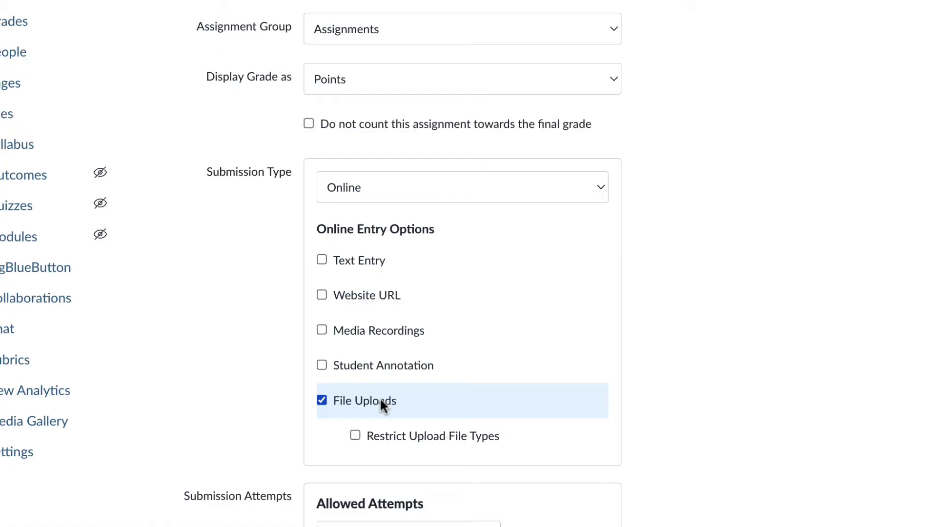
pyautogui.click(355, 435)
pyautogui.write('docx.pdf')
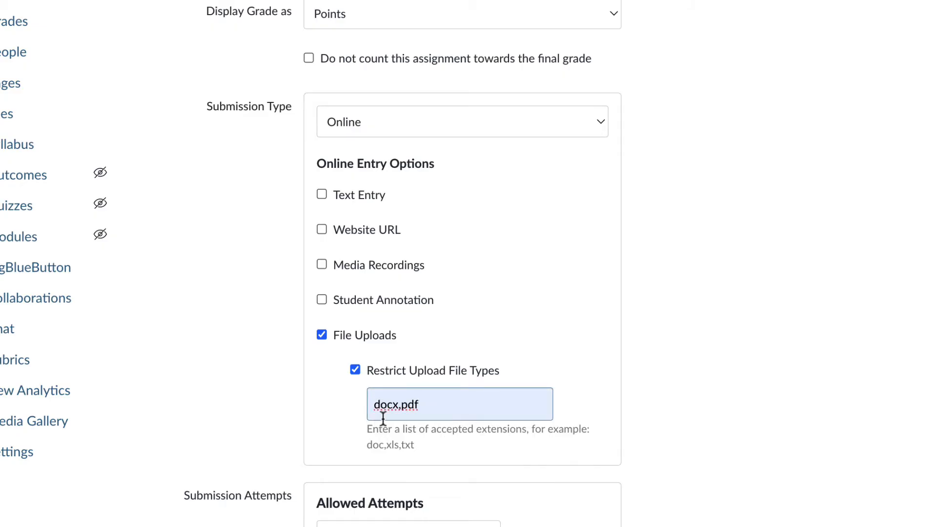
pyautogui.moveTo(422, 421)
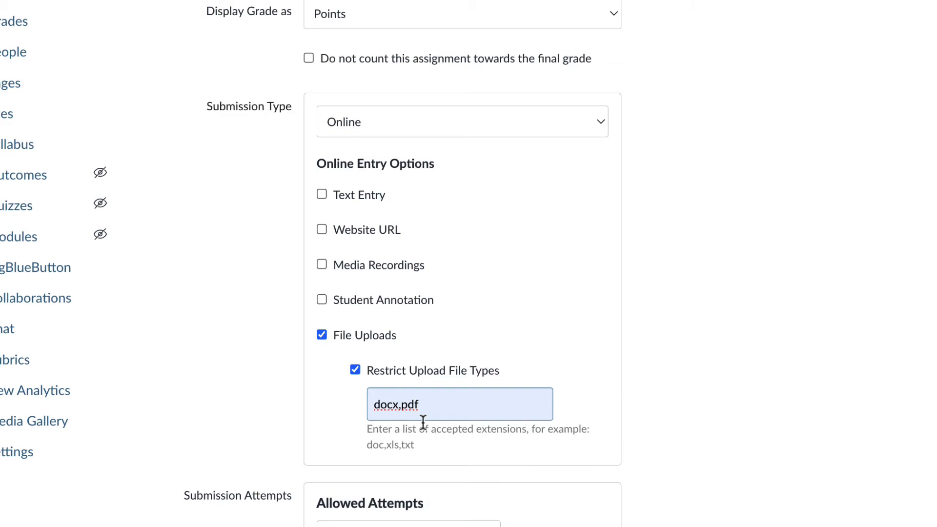
pyautogui.moveTo(438, 395)
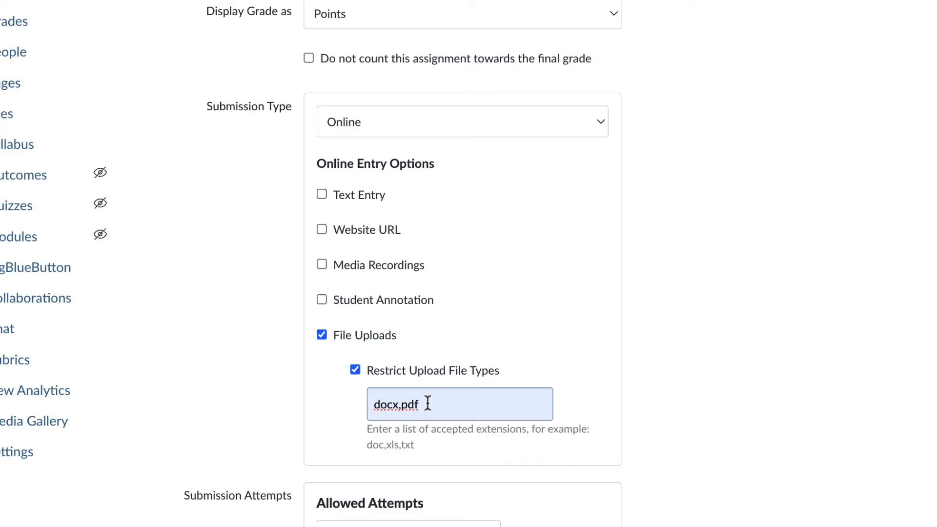
pyautogui.click(355, 369)
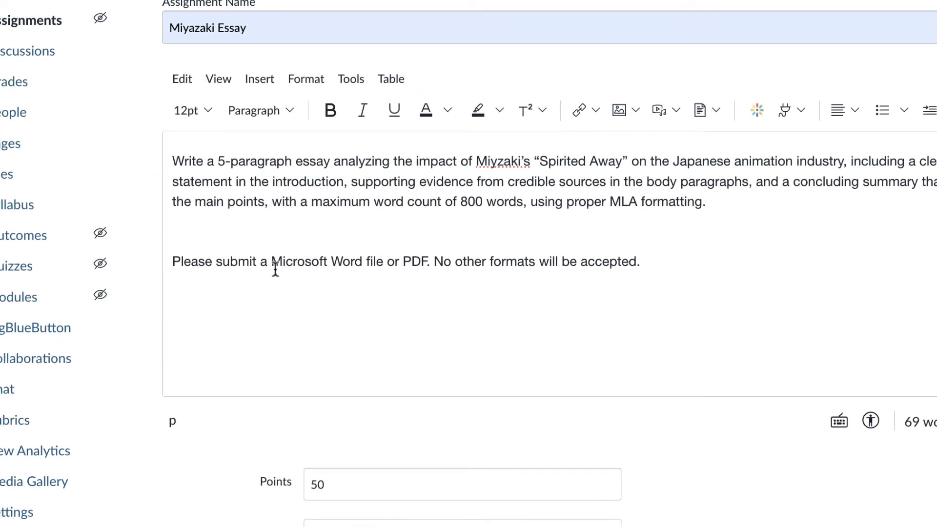
pyautogui.moveTo(285, 283)
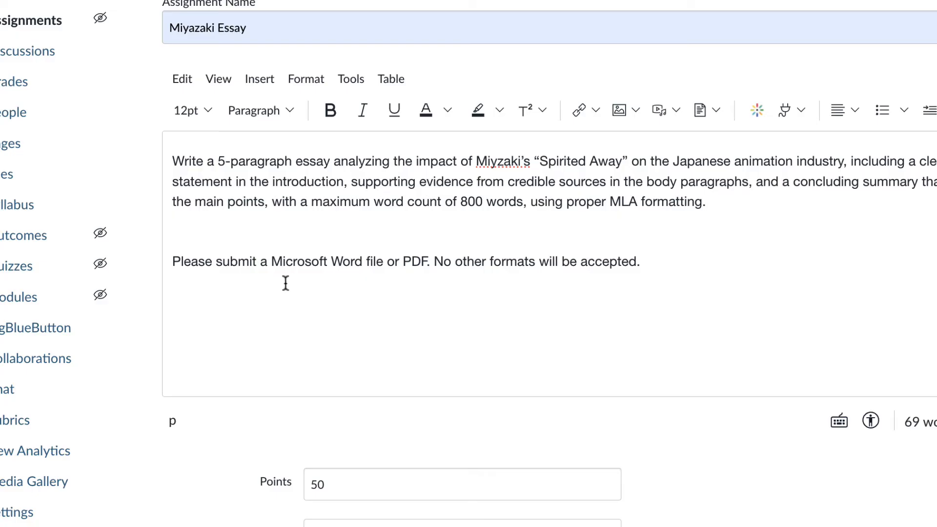
pyautogui.scroll(-3)
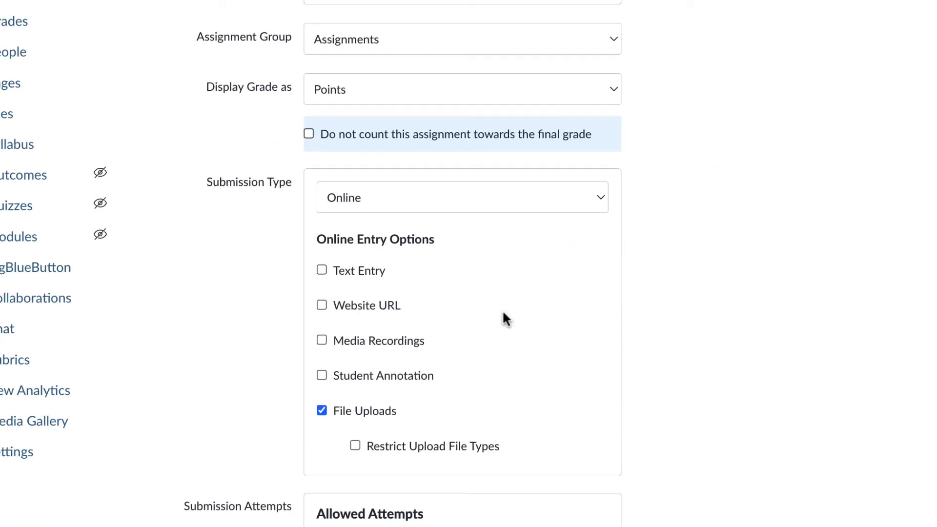
# Set Allowed Attempts to Unlimited after briefly limiting it to 1
pyautogui.scroll(-3)
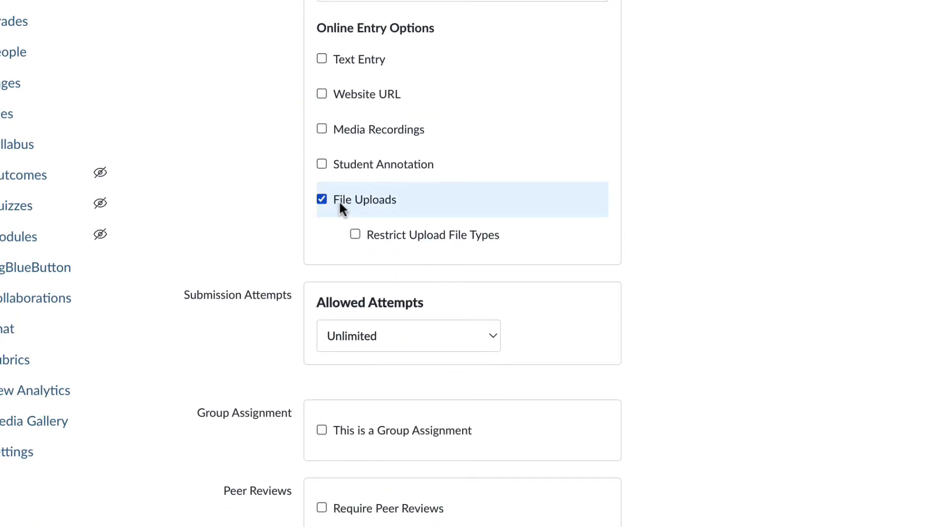
pyautogui.scroll(-3)
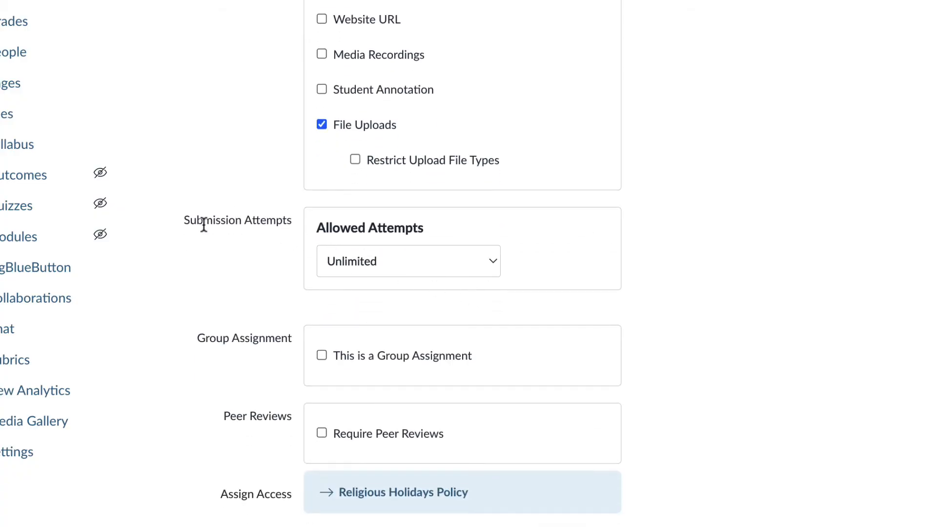
pyautogui.click(408, 261)
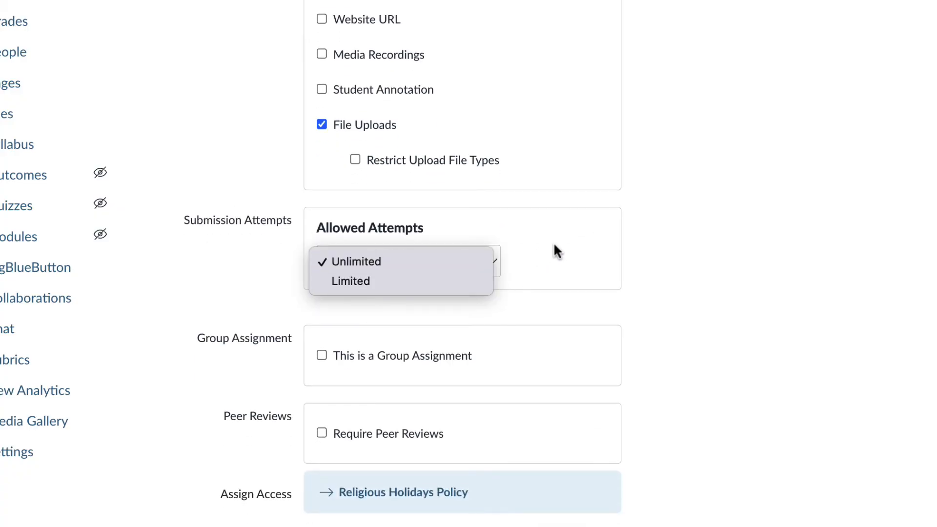
pyautogui.click(350, 281)
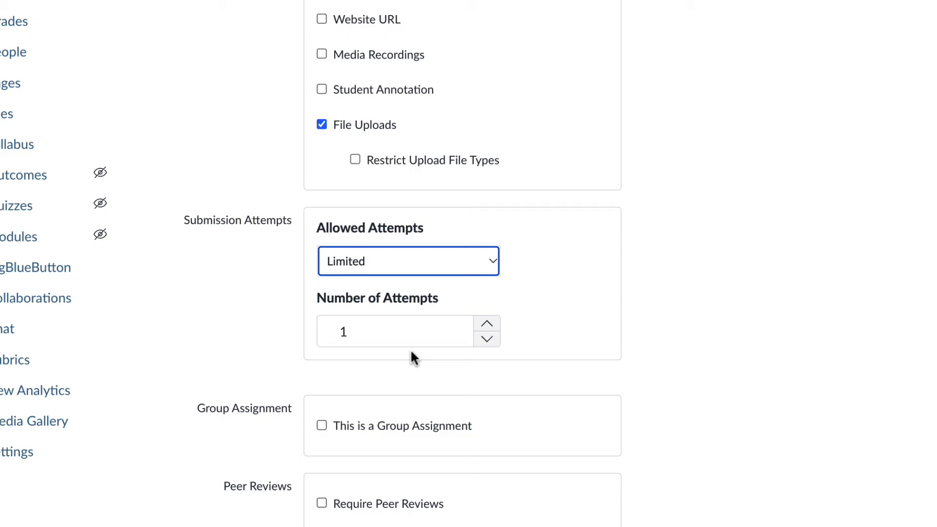
pyautogui.moveTo(393, 329)
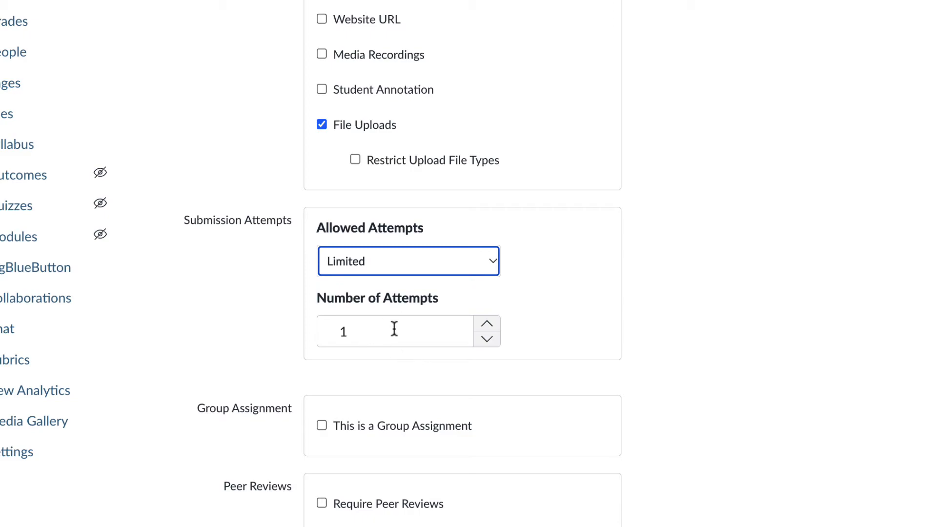
pyautogui.click(407, 260)
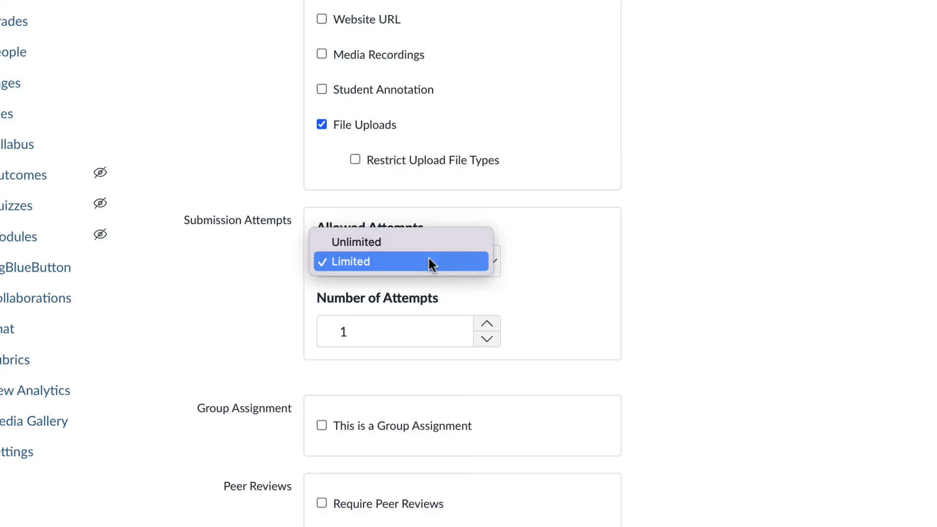
pyautogui.click(356, 241)
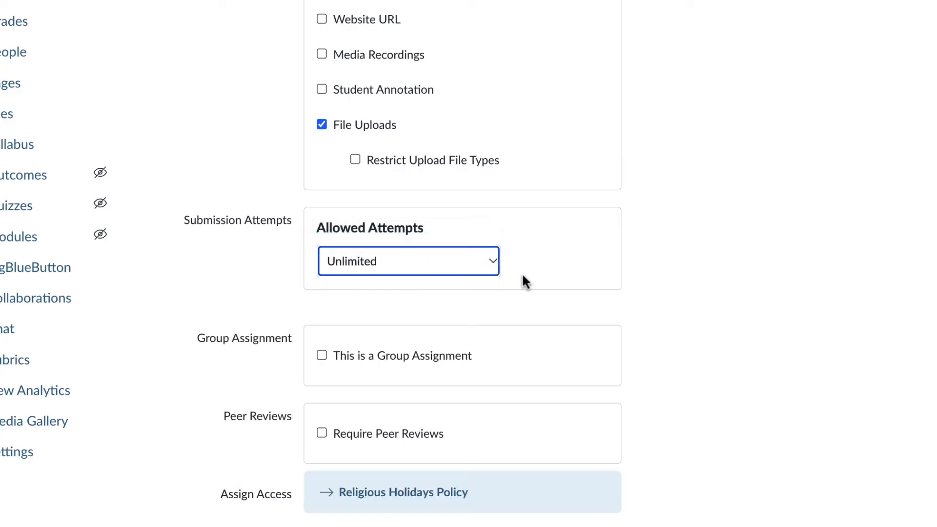
pyautogui.scroll(-3)
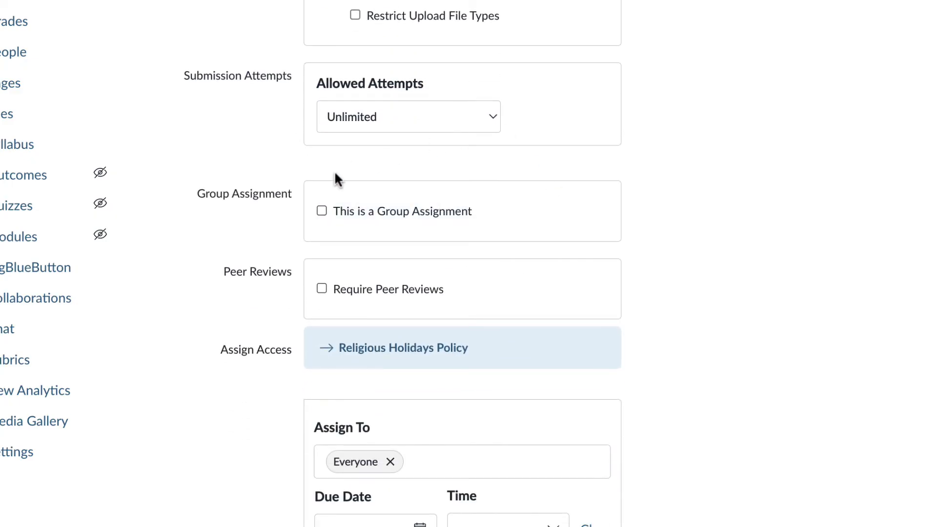
pyautogui.click(321, 210)
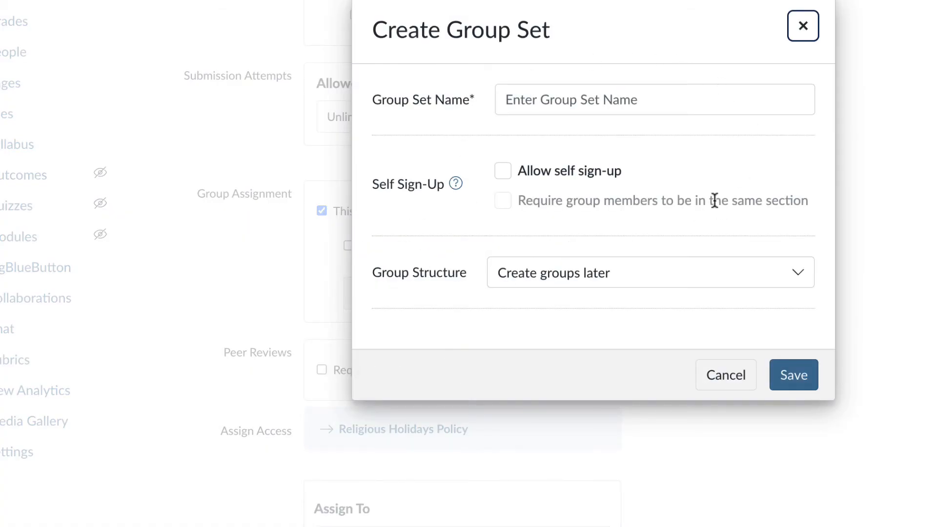
pyautogui.moveTo(802, 25)
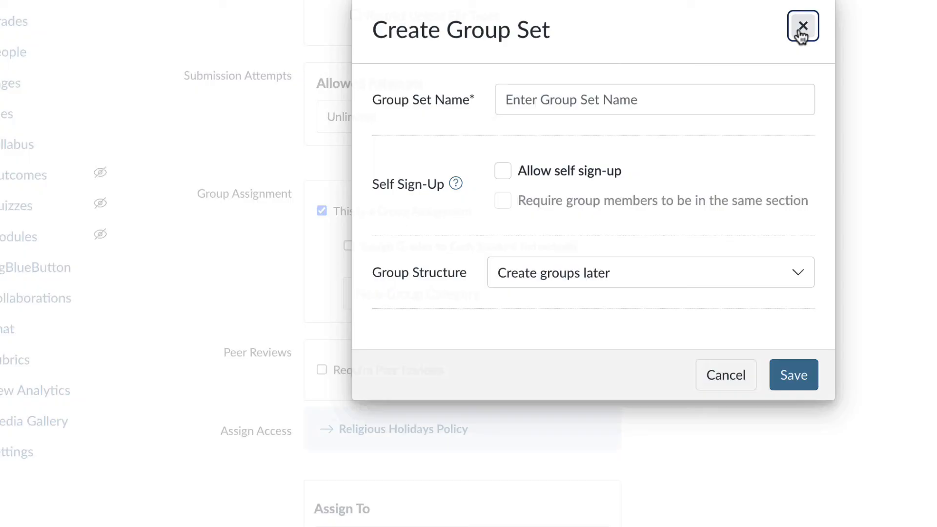
pyautogui.click(802, 26)
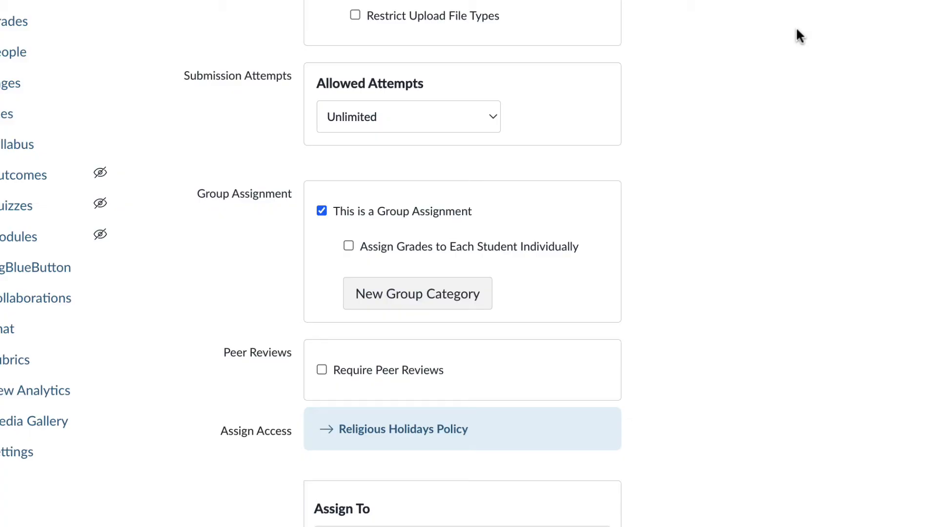
pyautogui.moveTo(433, 254)
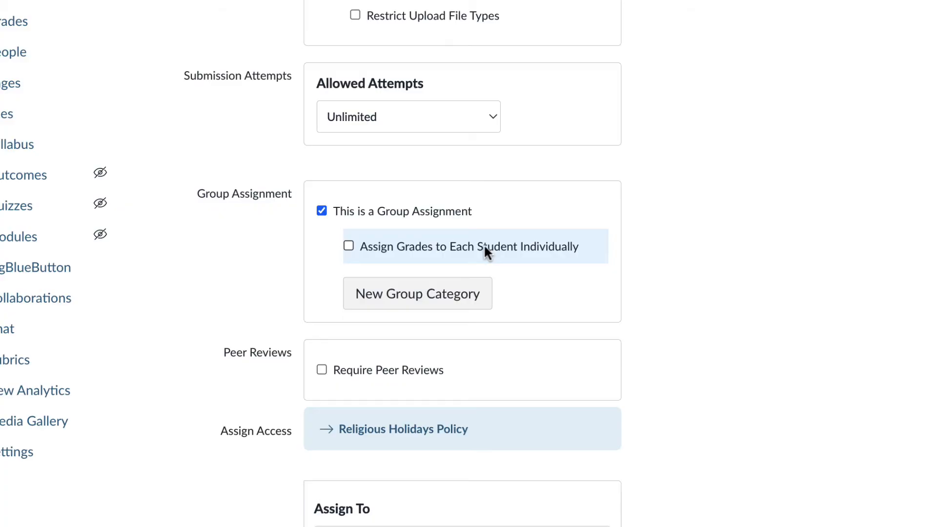
pyautogui.click(321, 210)
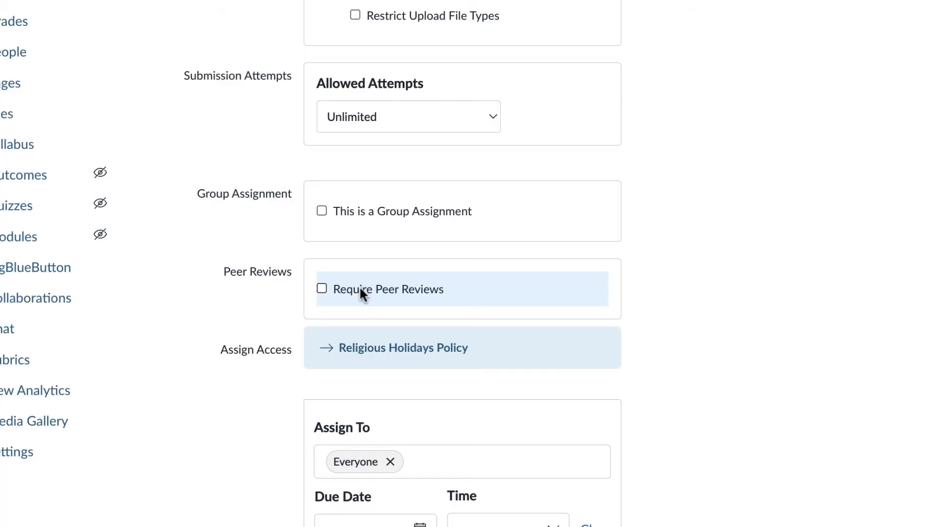
# Scroll down to the Assign To section showing Everyone with blank dates
pyautogui.scroll(-3)
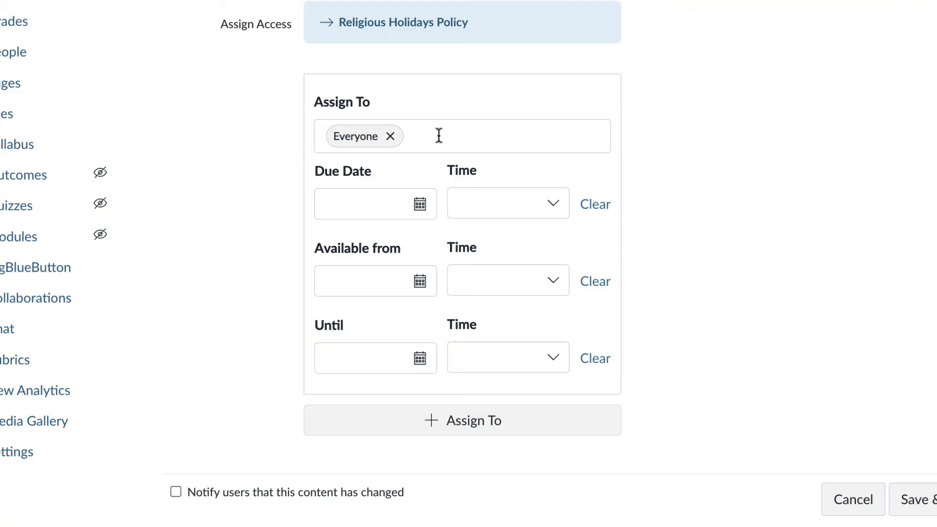
pyautogui.moveTo(428, 142)
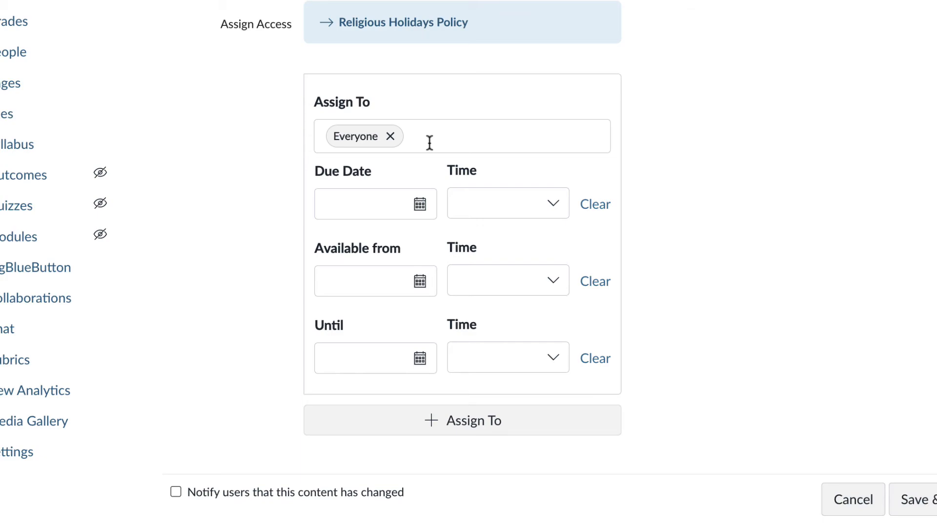
pyautogui.moveTo(375, 336)
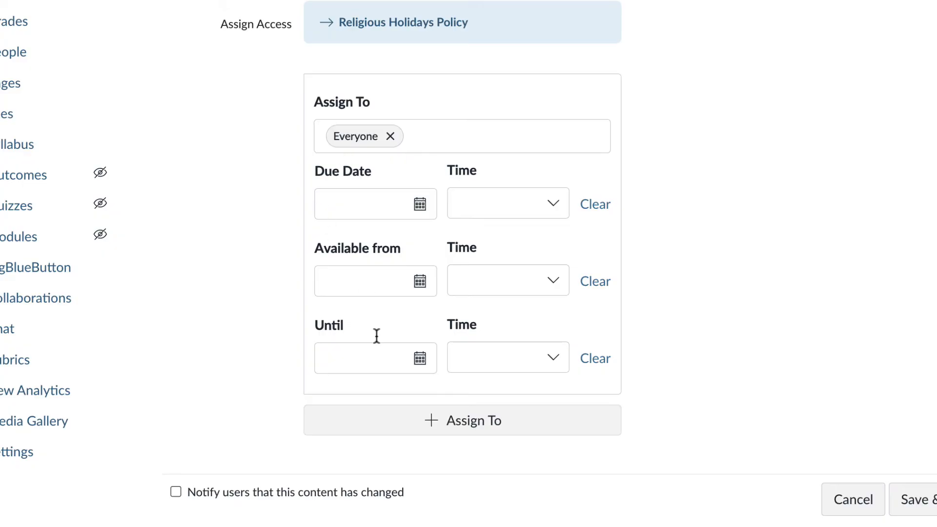
pyautogui.moveTo(373, 357)
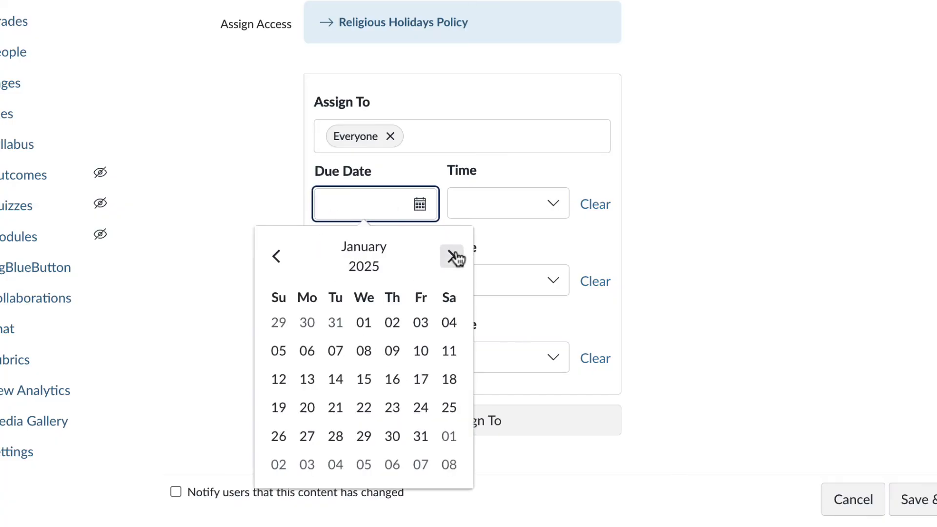
# Set the due date to Jan 15, 2025, available Jan 8 until Jan 22
pyautogui.click(362, 379)
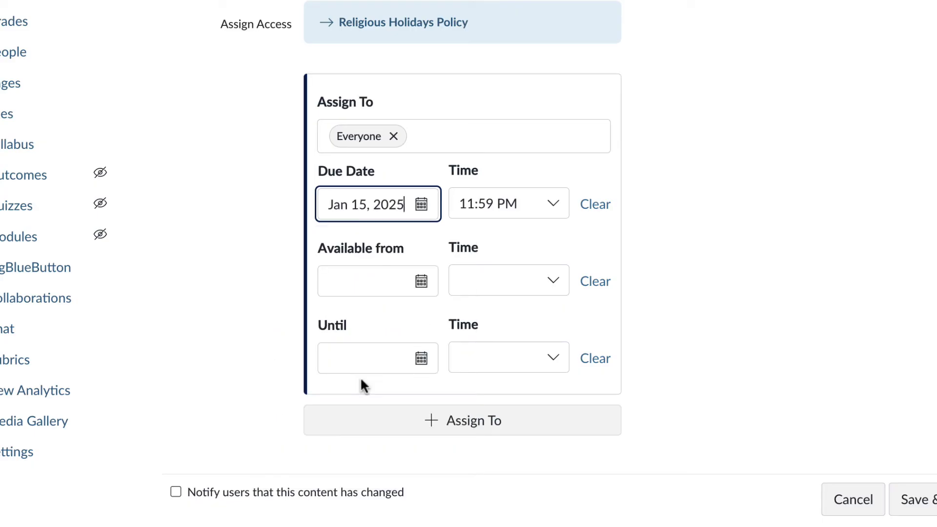
pyautogui.moveTo(421, 290)
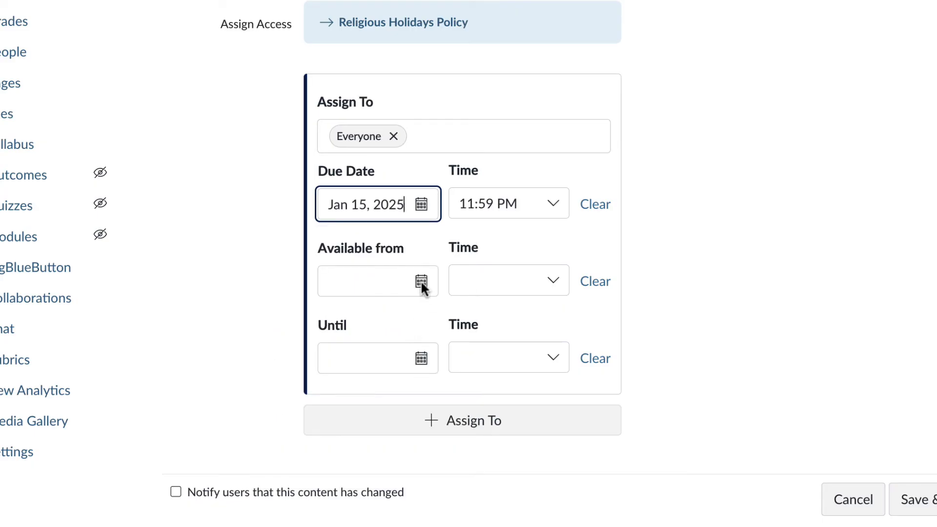
pyautogui.click(420, 281)
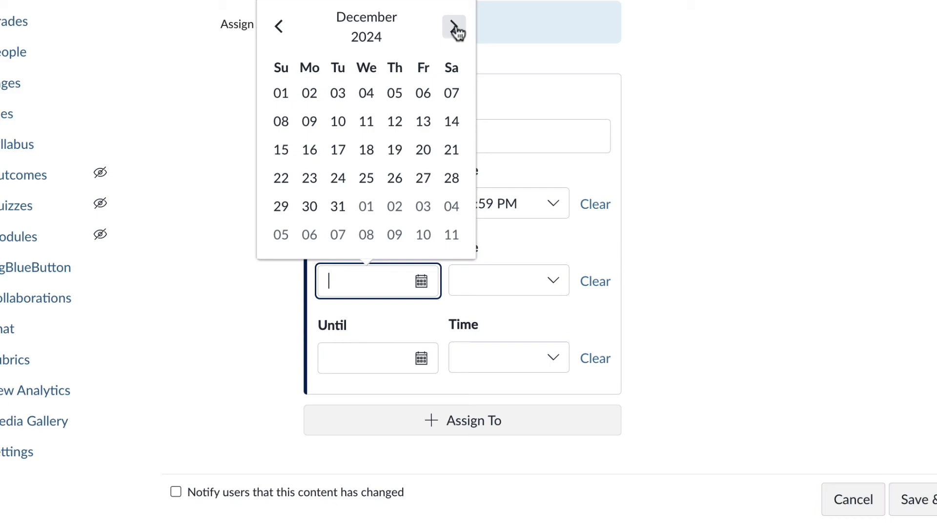
pyautogui.click(453, 26)
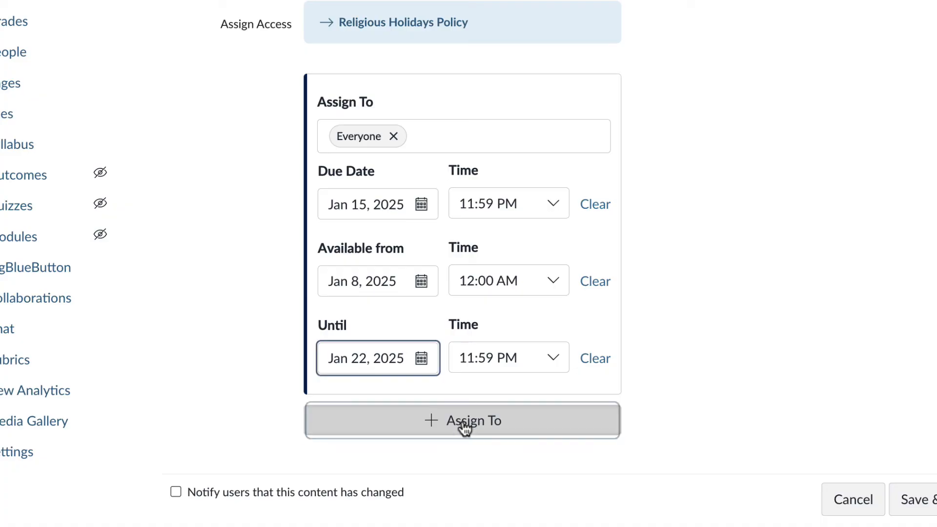
# Add an Assign To card giving Brucebanner SP_Account a Jan 17, 2025 due date
pyautogui.click(463, 420)
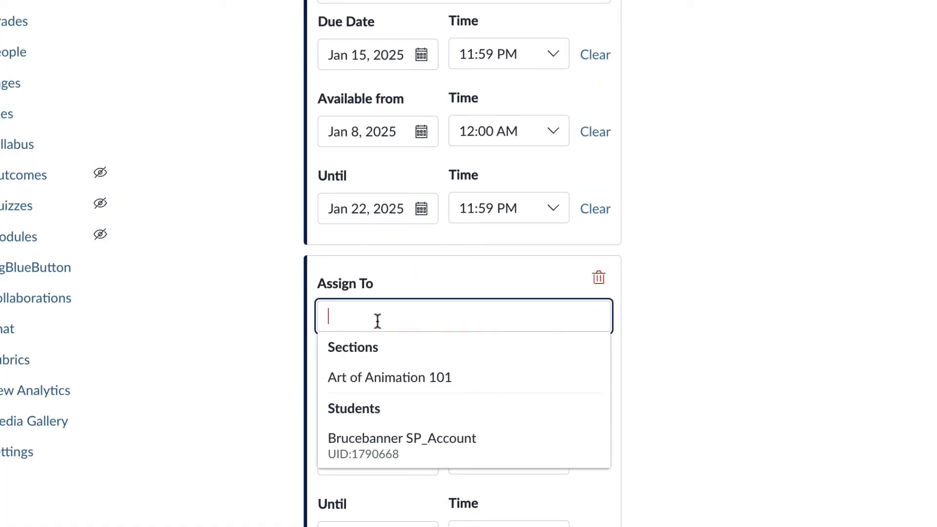
pyautogui.moveTo(388, 445)
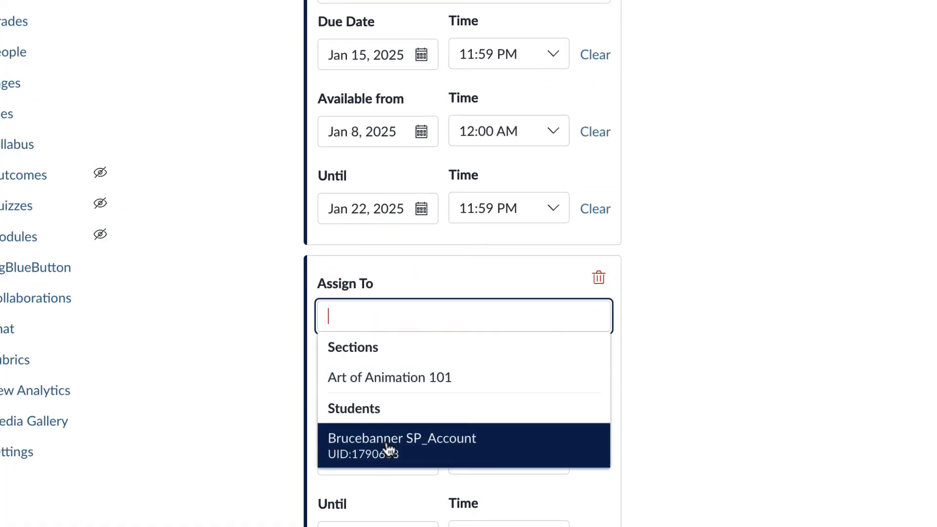
pyautogui.click(401, 438)
pyautogui.write('Jan 17, 2025')
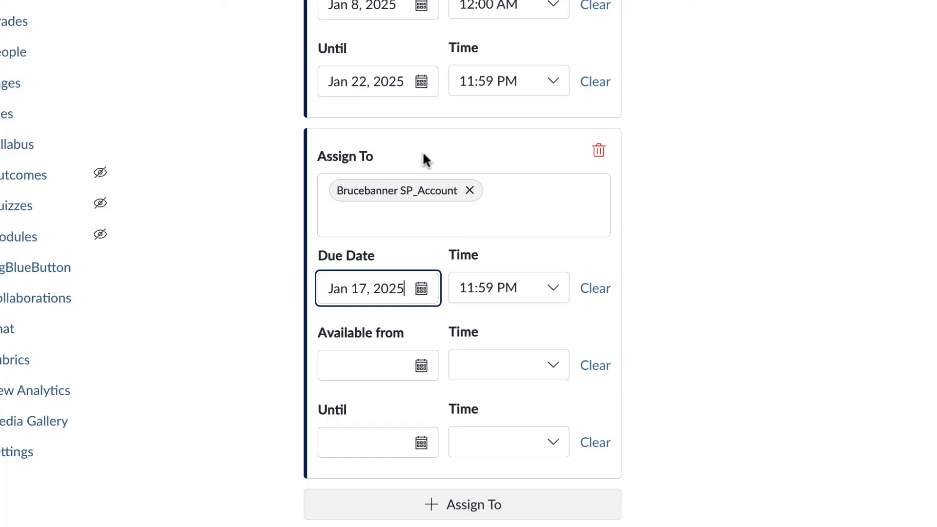
pyautogui.moveTo(644, 318)
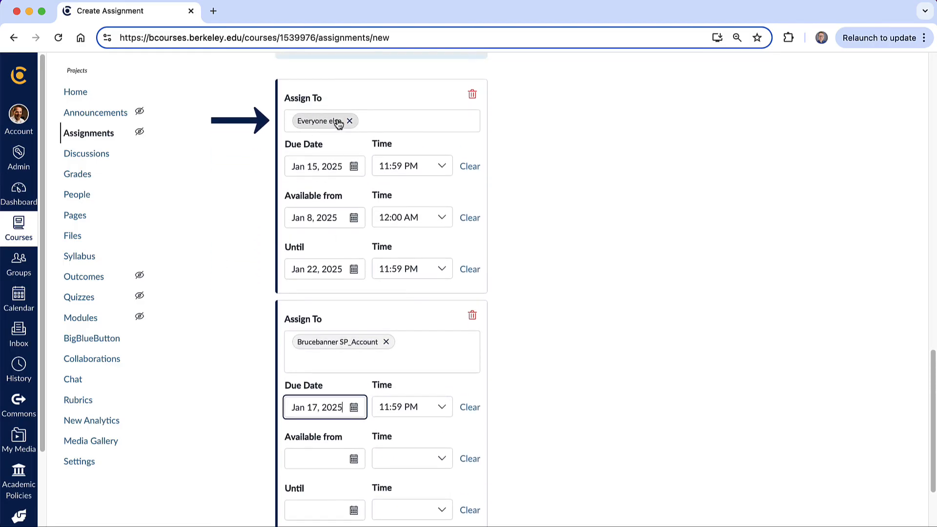
pyautogui.moveTo(354, 357)
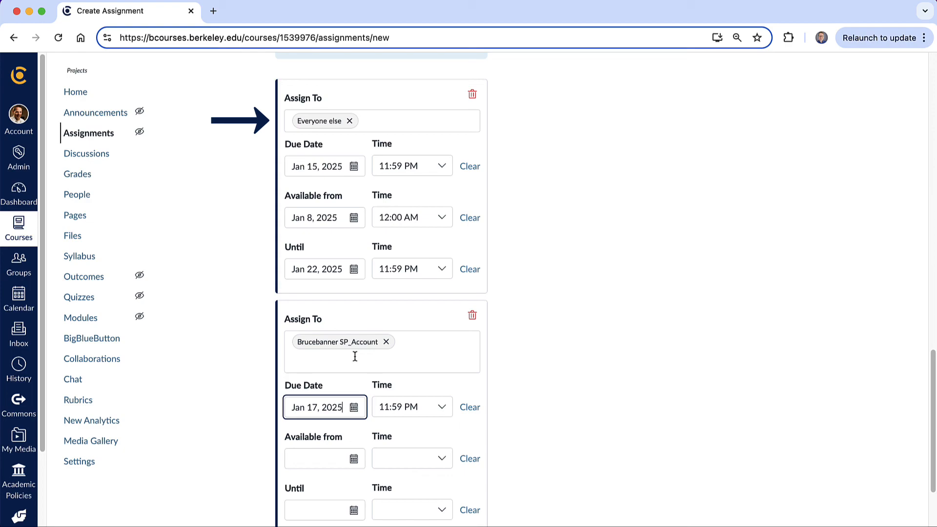
pyautogui.moveTo(485, 381)
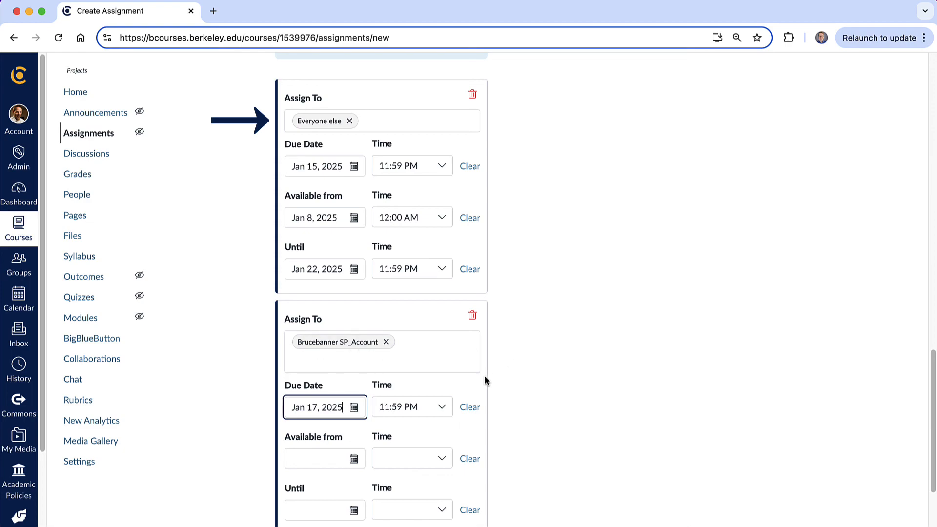
pyautogui.scroll(-3)
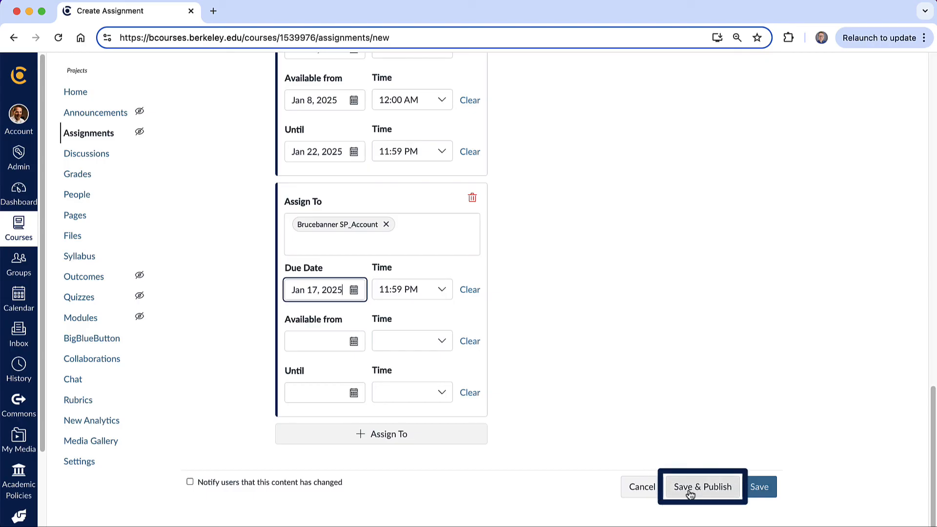
# Save & Publish the Miyazaki Essay with its Jan 15 and Jan 17 due dates
pyautogui.click(701, 486)
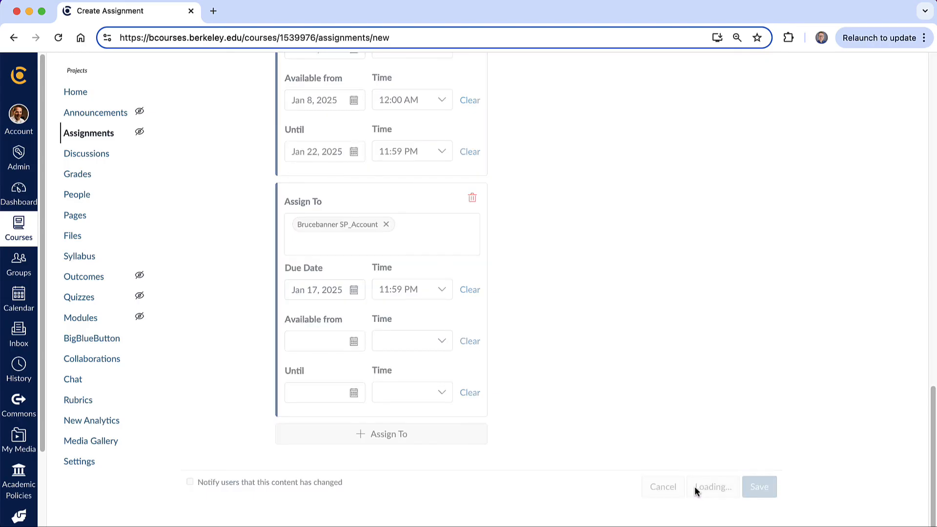
pyautogui.click(758, 487)
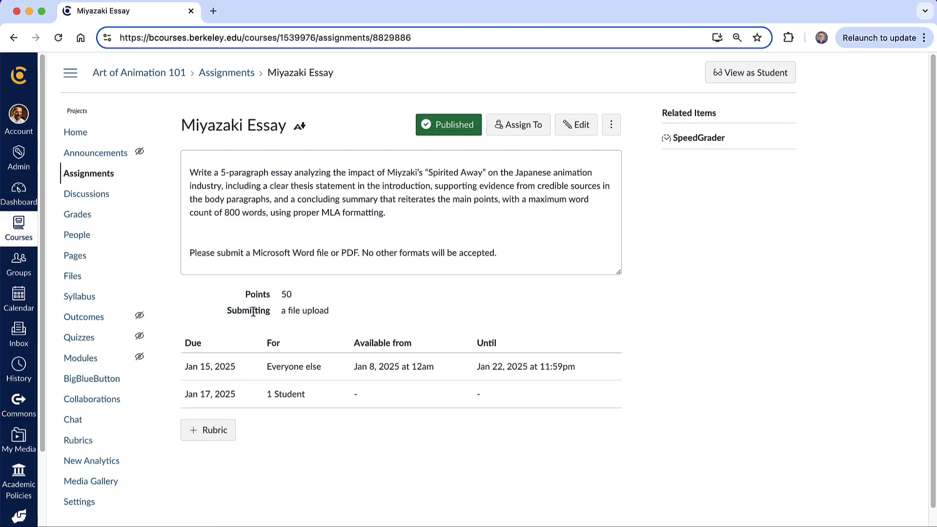
pyautogui.moveTo(383, 353)
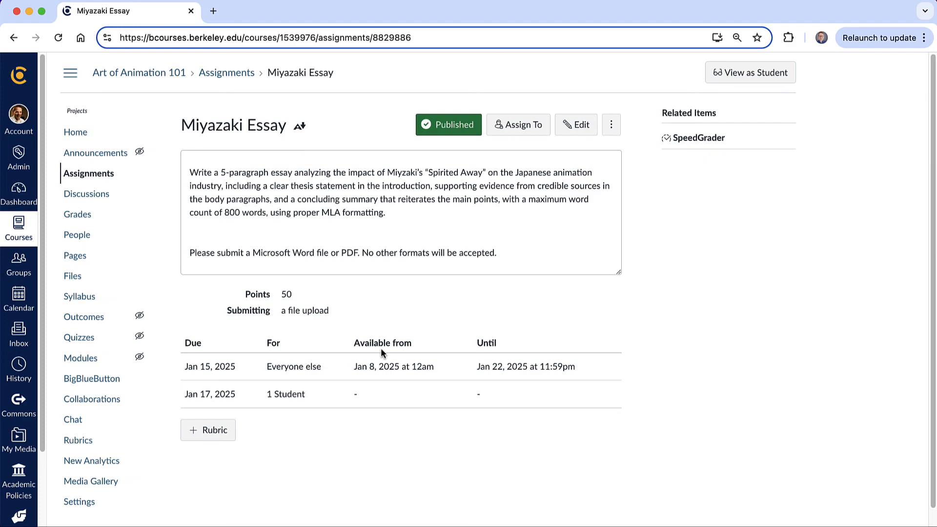